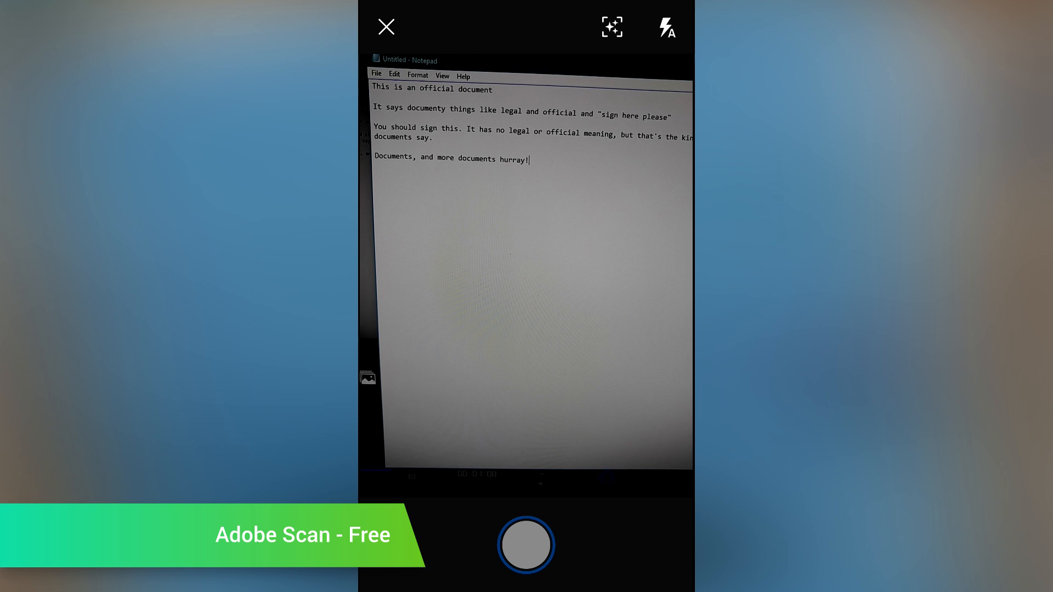
Step: Capture a one-page document scan and show its colour filter options in Adobe Scan
left_click(526, 544)
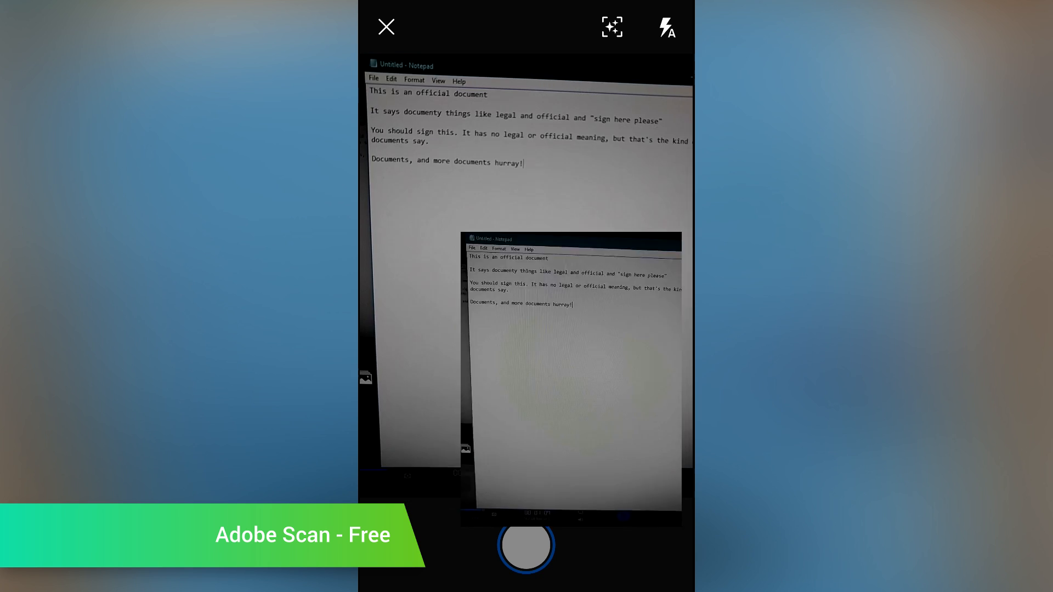
left_click(526, 544)
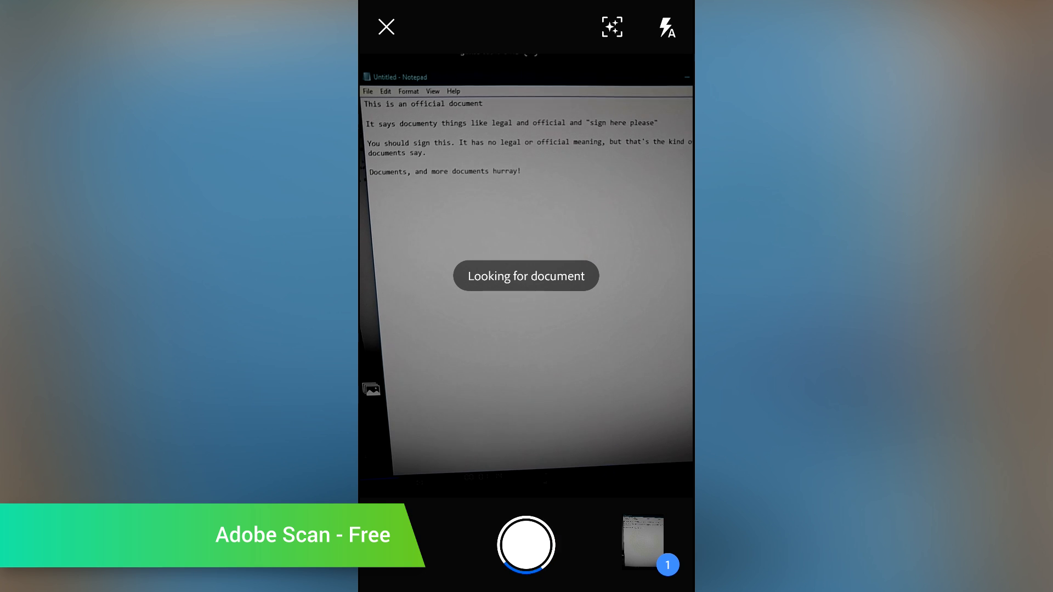
left_click(526, 545)
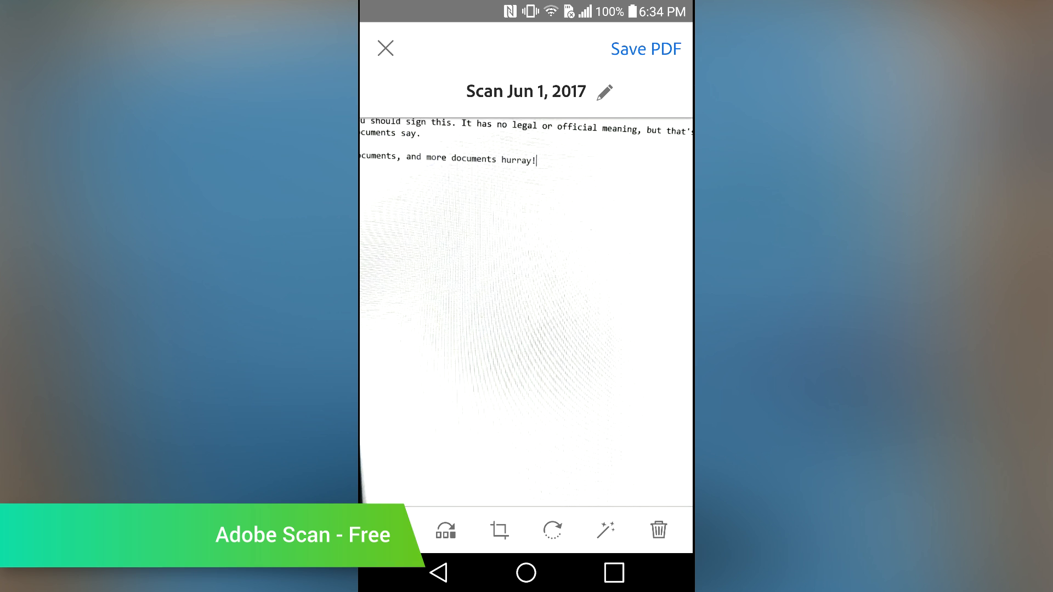
scroll("down", 3)
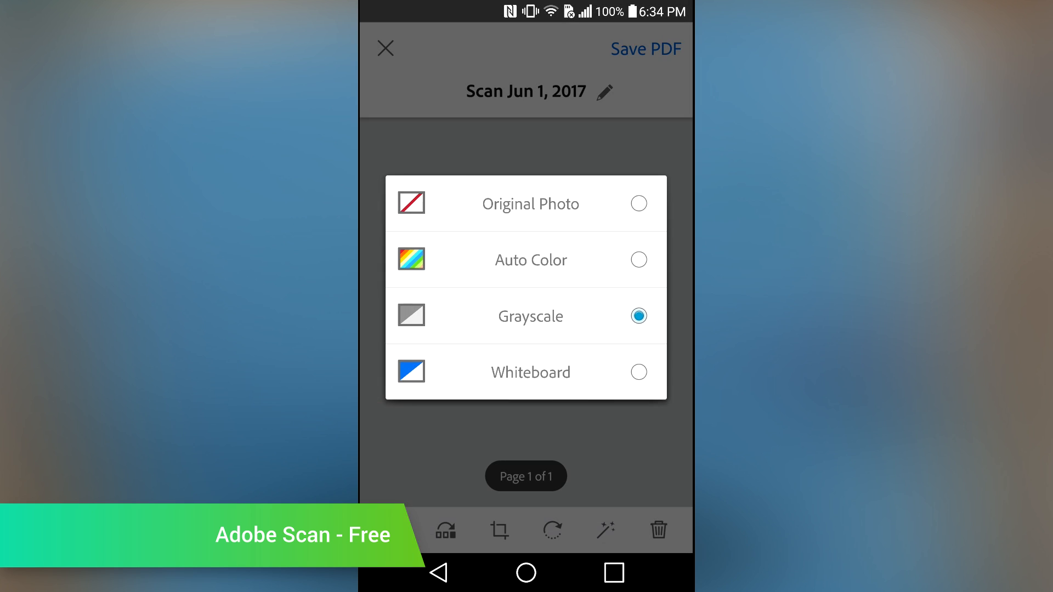
left_click(526, 316)
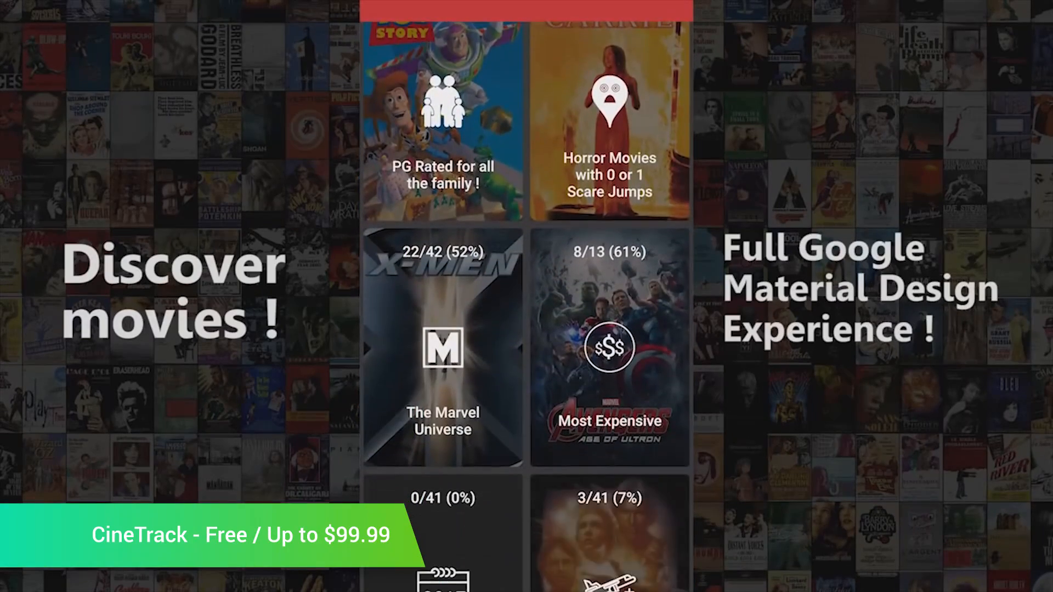
Step: Open Arrival's details and scroll through its ratings, cast and Denzel Washington's biography
scroll("down", 3)
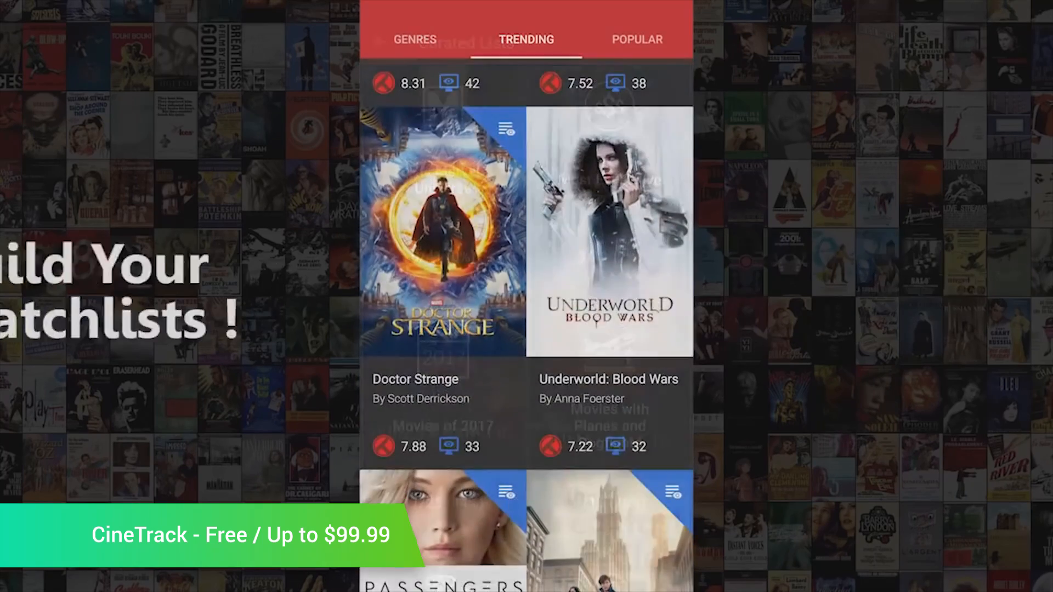
left_click(666, 126)
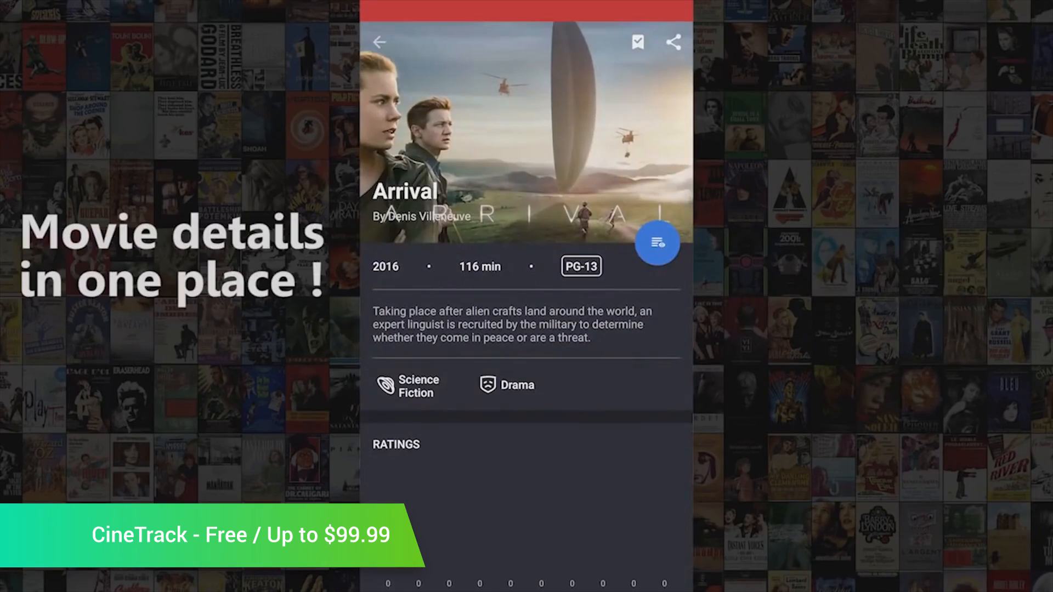
scroll("down", 3)
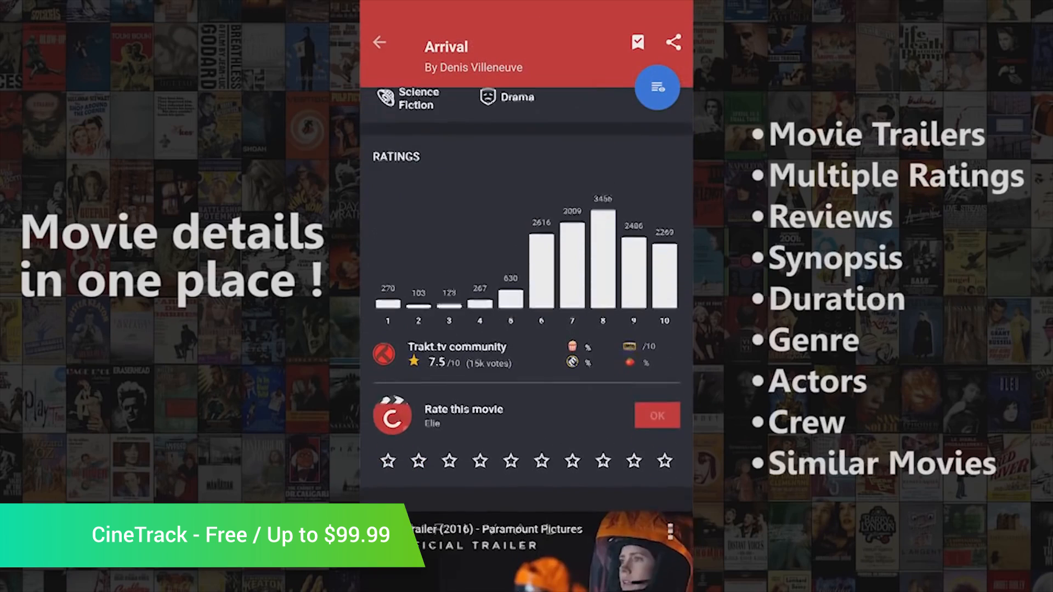
scroll("down", 3)
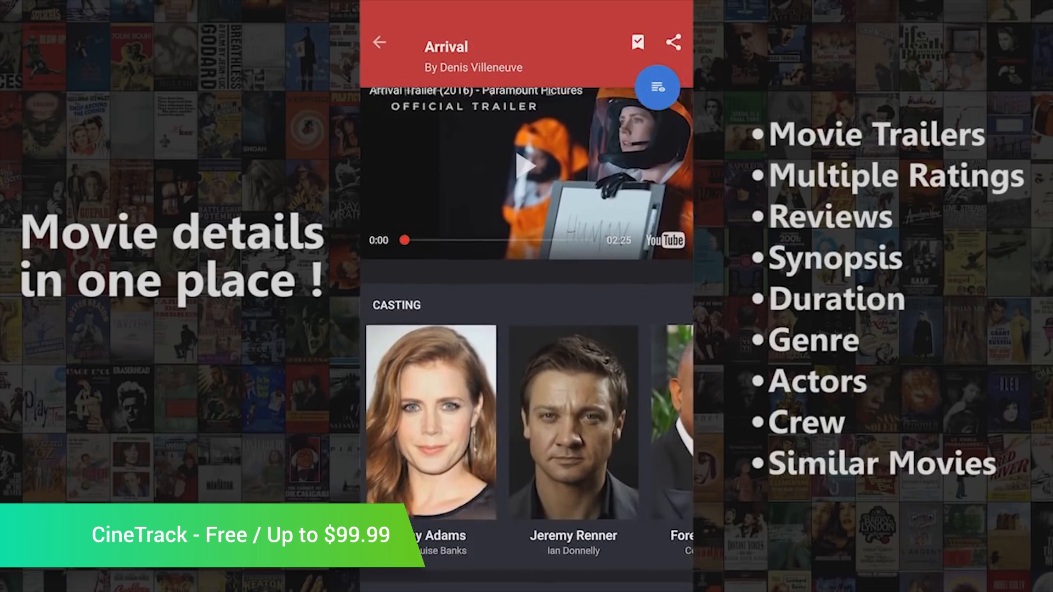
scroll("down", 3)
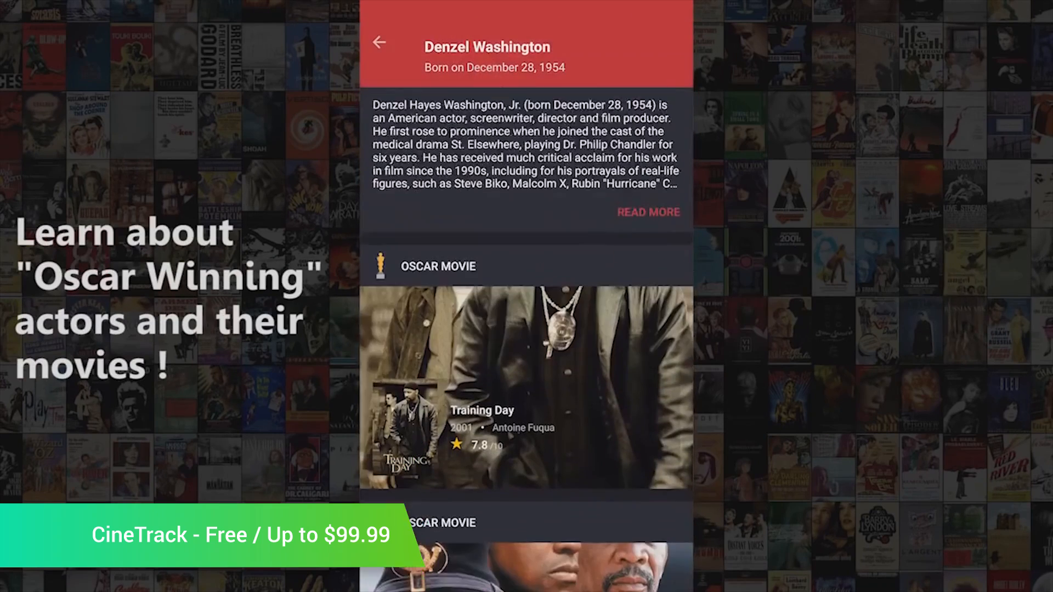
scroll("down", 3)
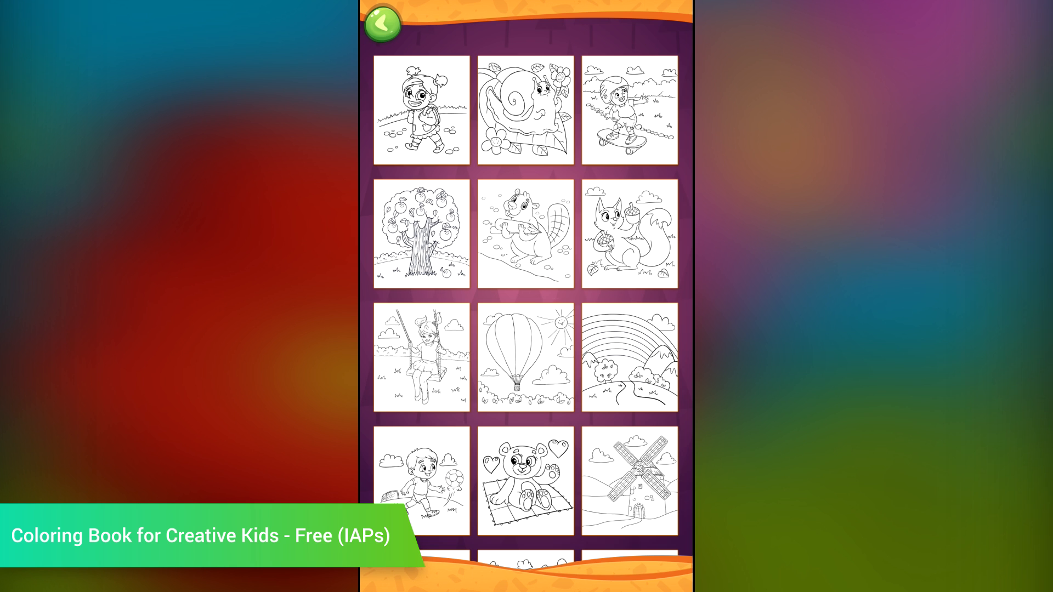
Step: Open the snail picture and colour its shell with purple and red pencils
left_click(525, 108)
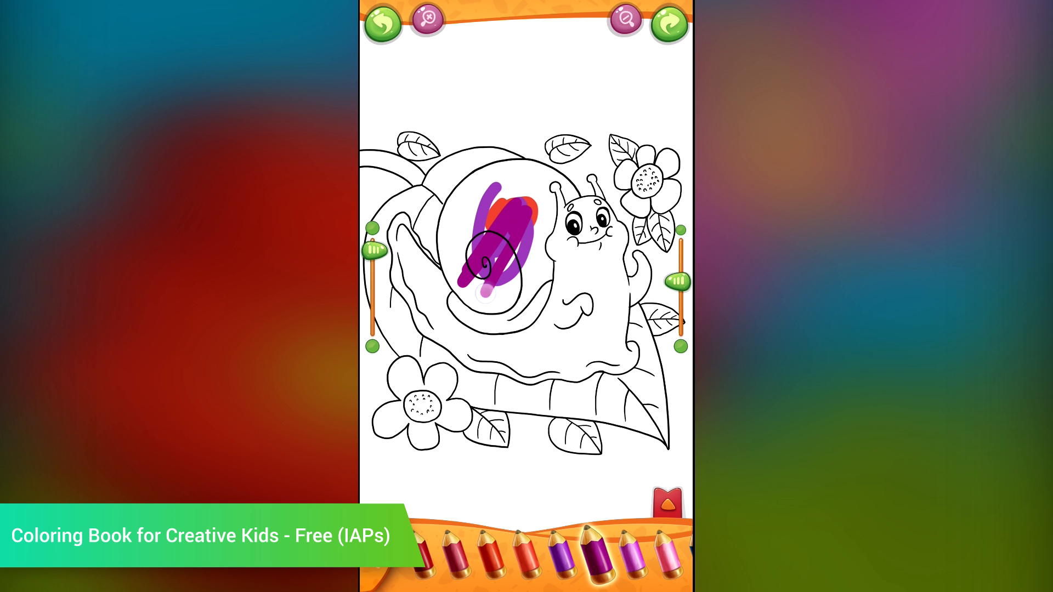
scroll("left", 3)
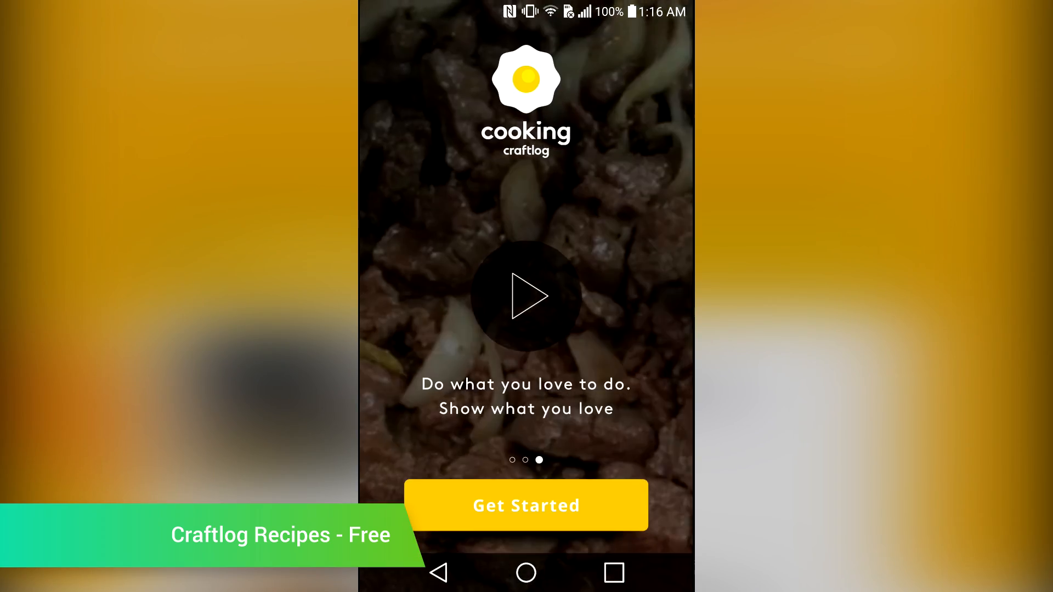
Step: Enter the recipe feed and read the vegan sourdough waffle's ingredients and first cooking step
left_click(526, 505)
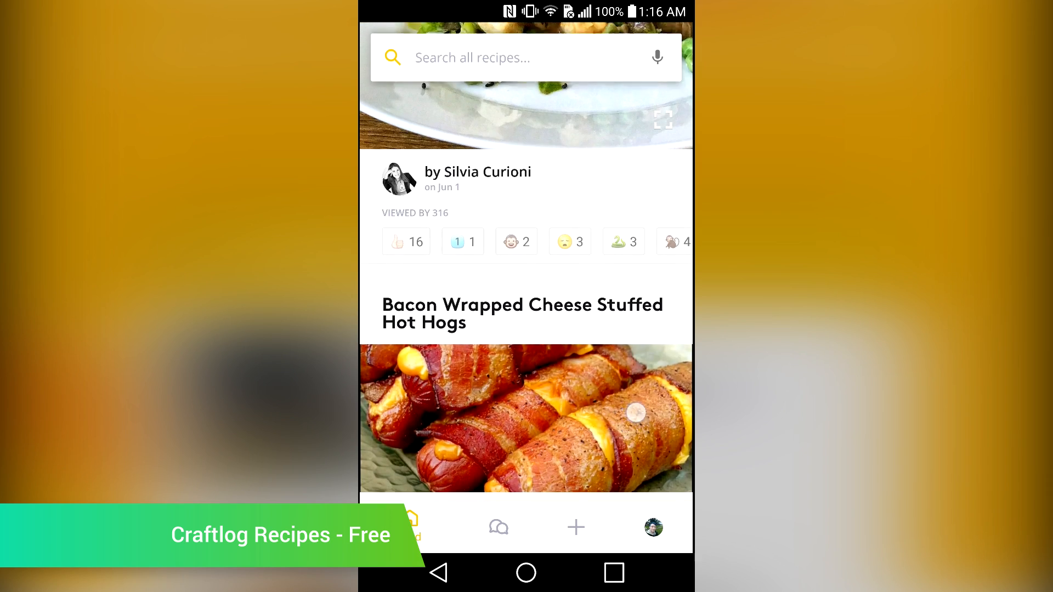
scroll("down", 3)
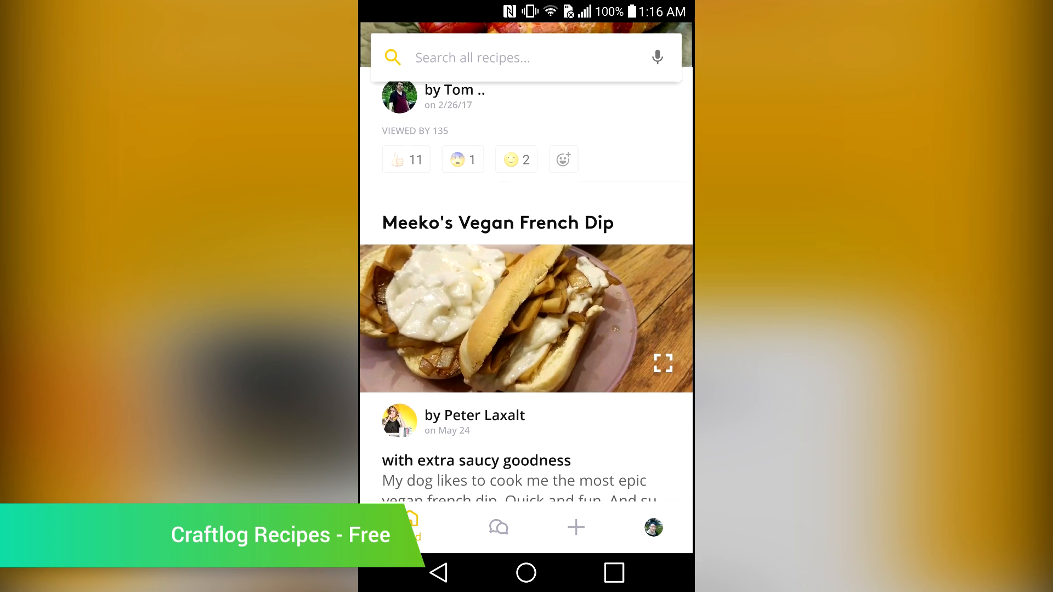
scroll("down", 3)
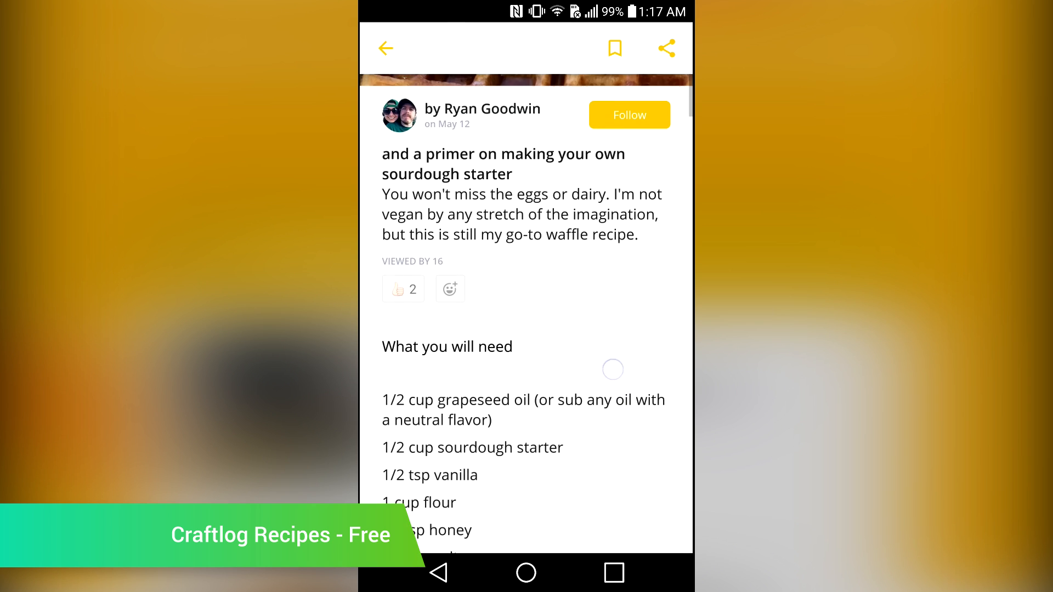
scroll("down", 3)
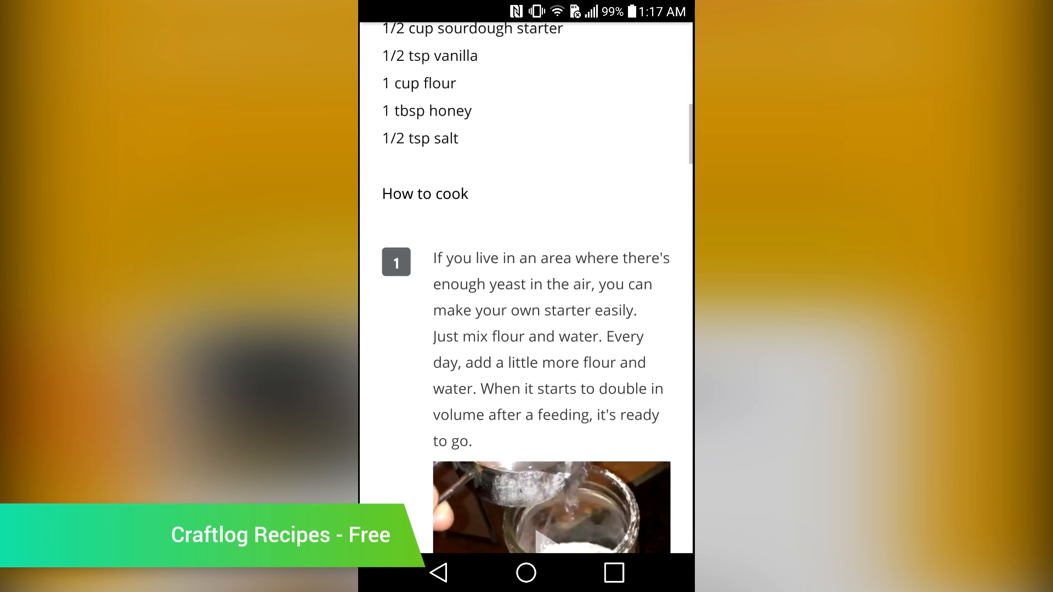
scroll("down", 3)
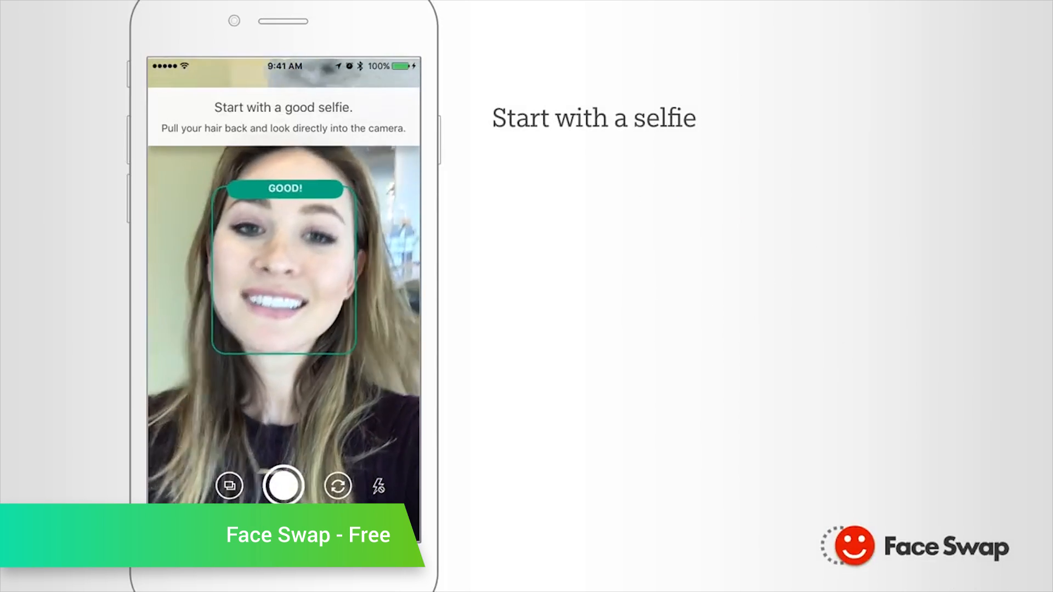
Step: Take a selfie, place it in the Fashion scene, and share the result
left_click(283, 486)
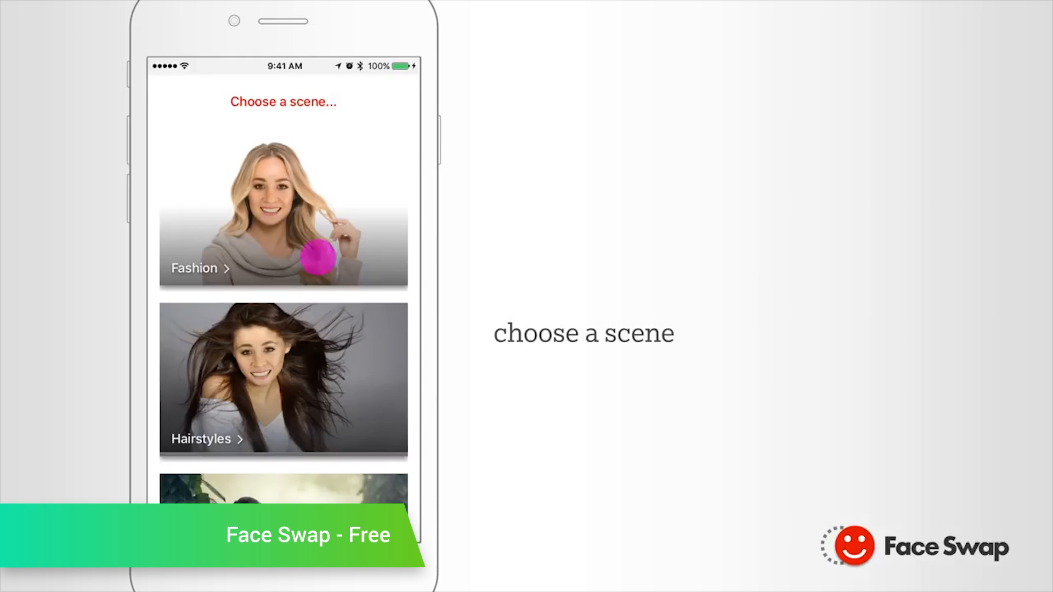
left_click(283, 208)
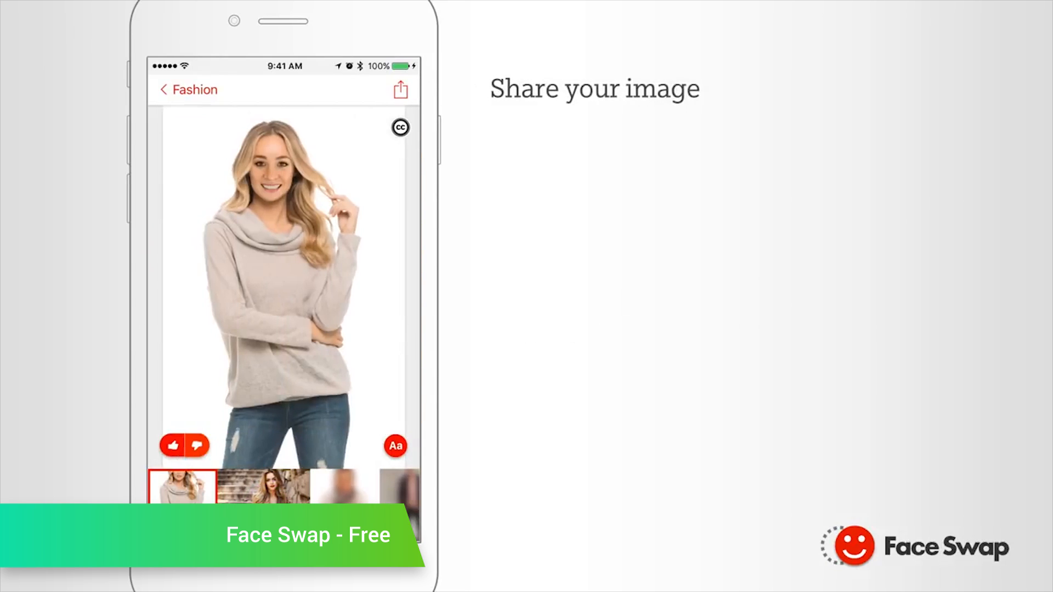
left_click(400, 89)
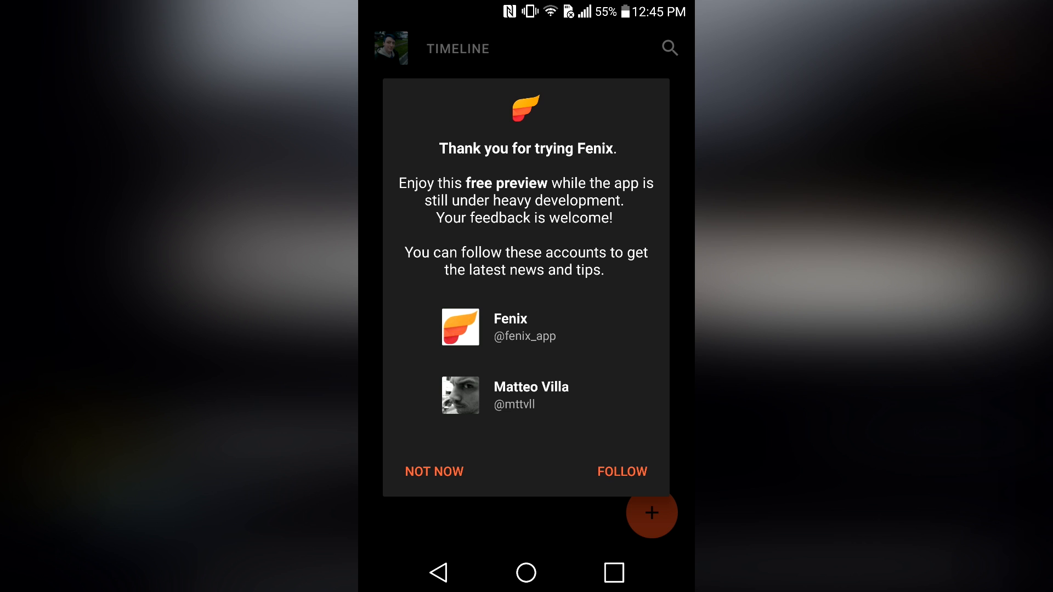
Step: Dismiss Fenix 2's welcome notice and scroll through the timeline
left_click(433, 472)
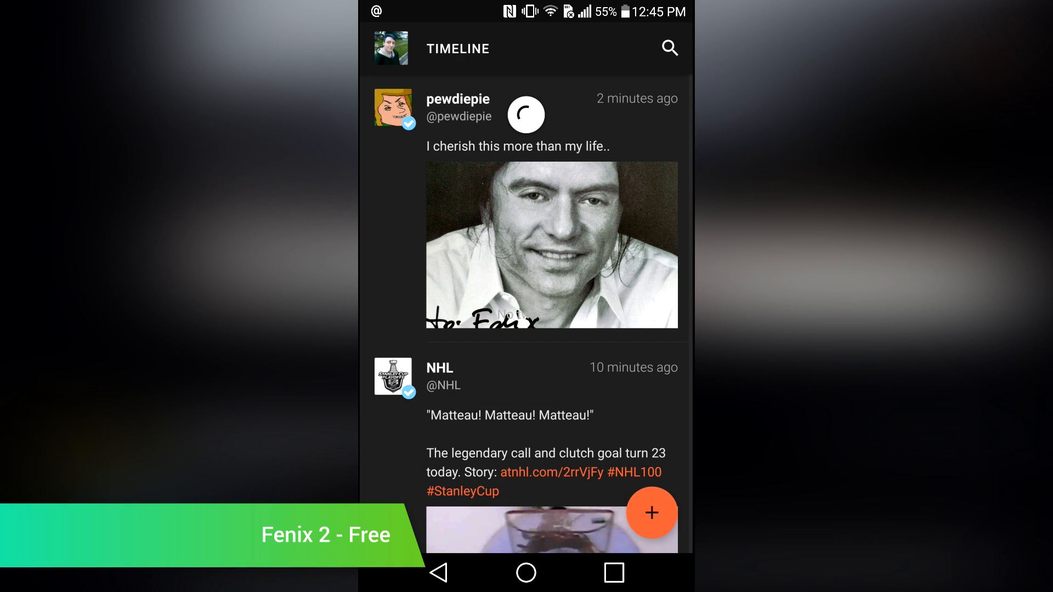
scroll("down", 3)
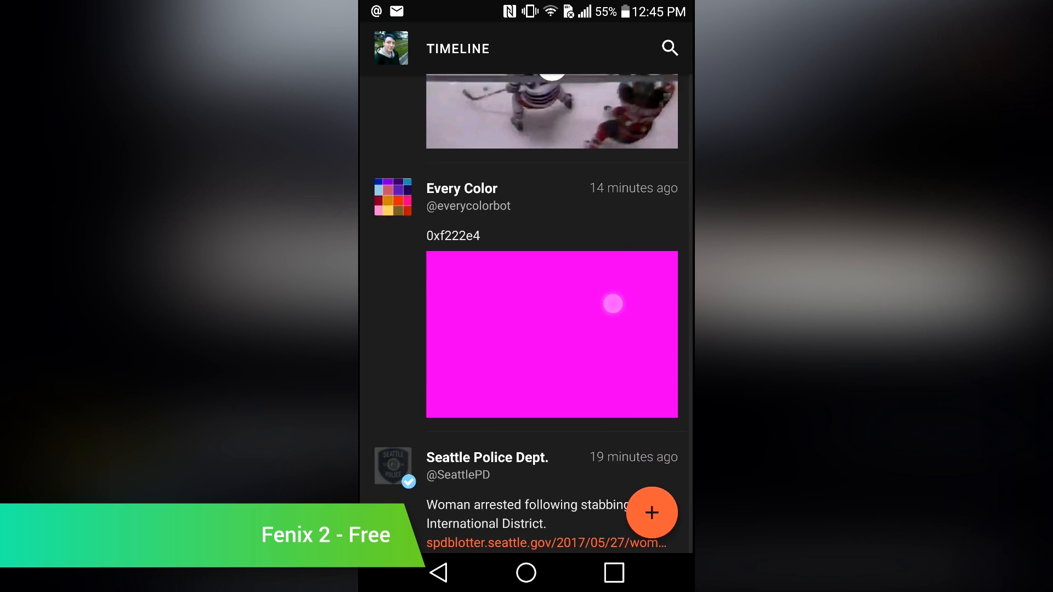
scroll("down", 3)
type("Hello this is a tweet")
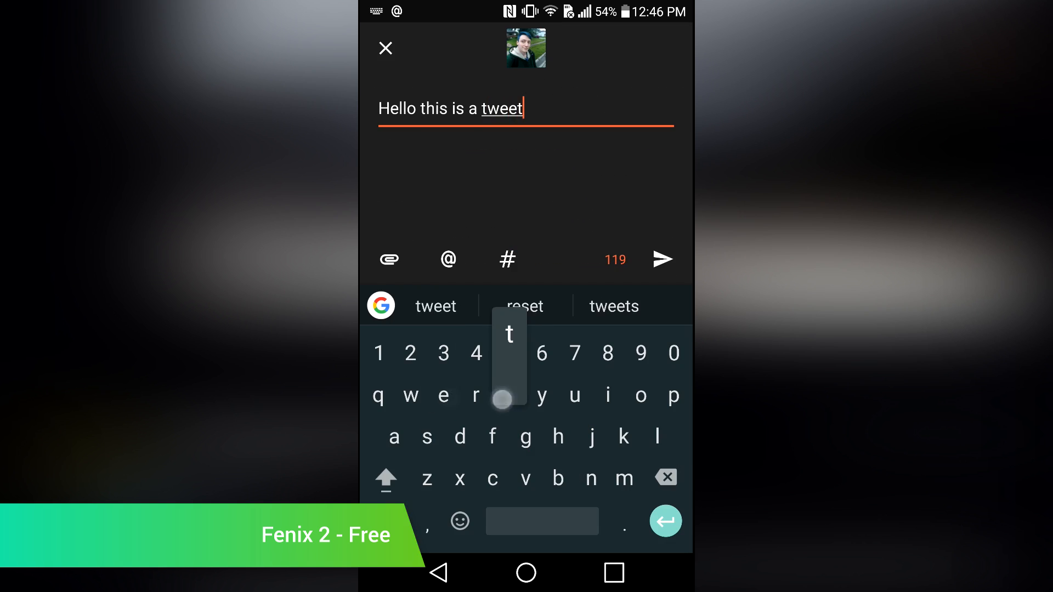
Step: Draft the tweet 'Hello this is a tweet from Fenix 2' with a hashtag
type("from F")
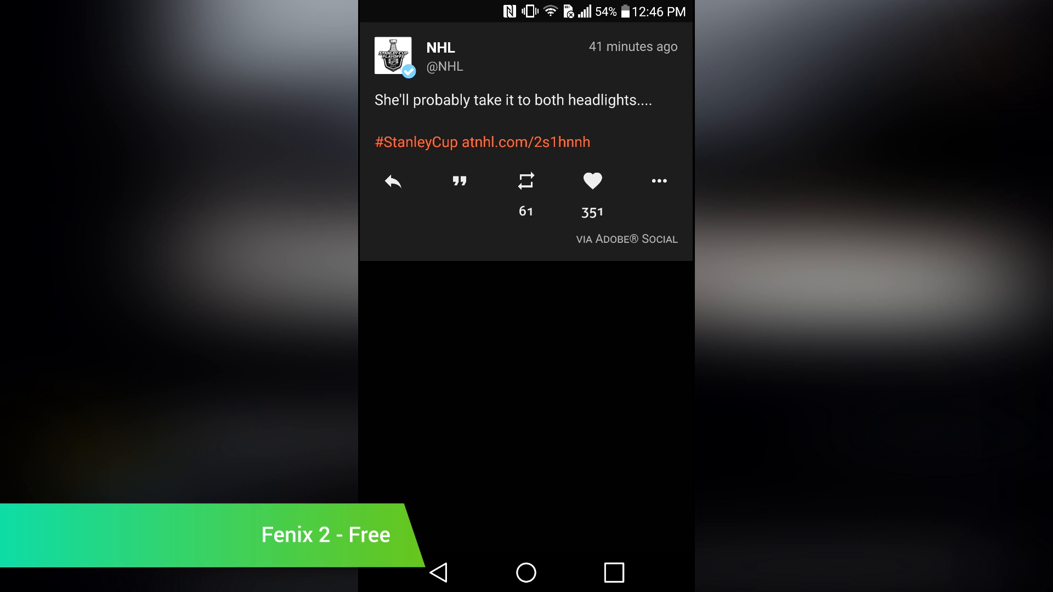
scroll("down", 3)
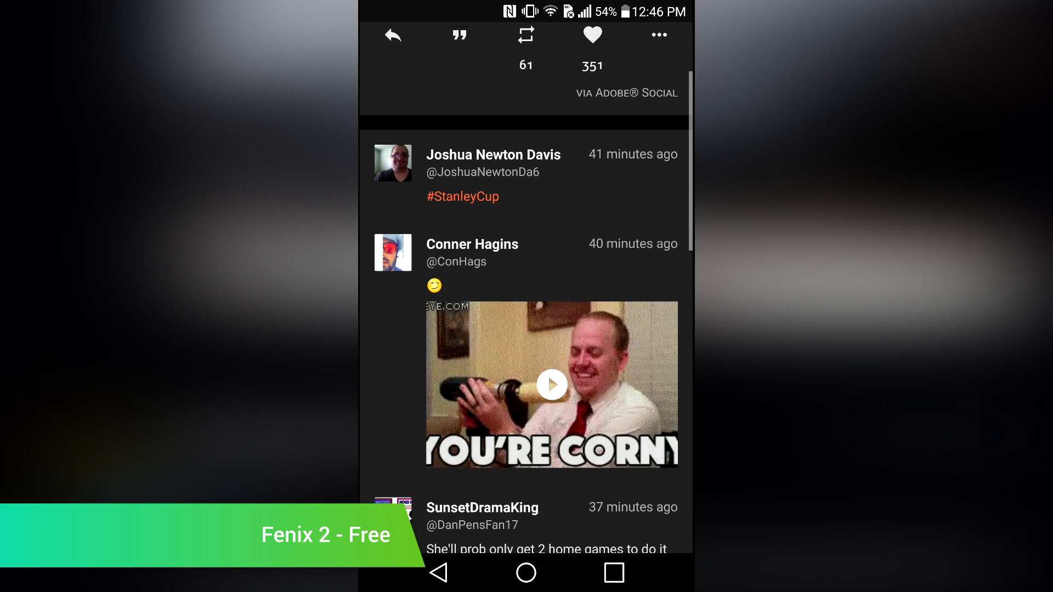
scroll("down", 3)
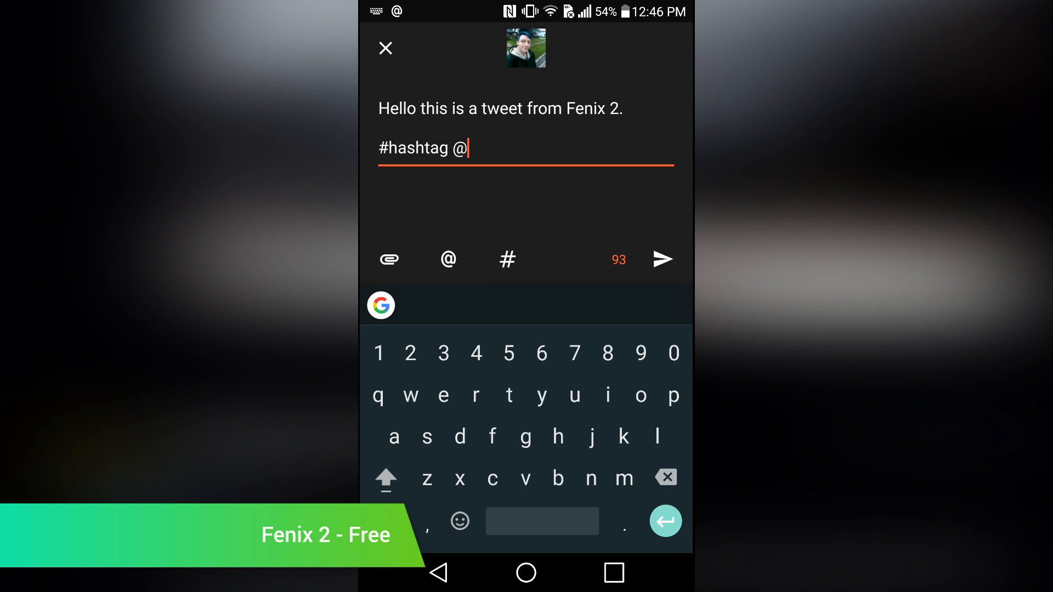
type("whoops")
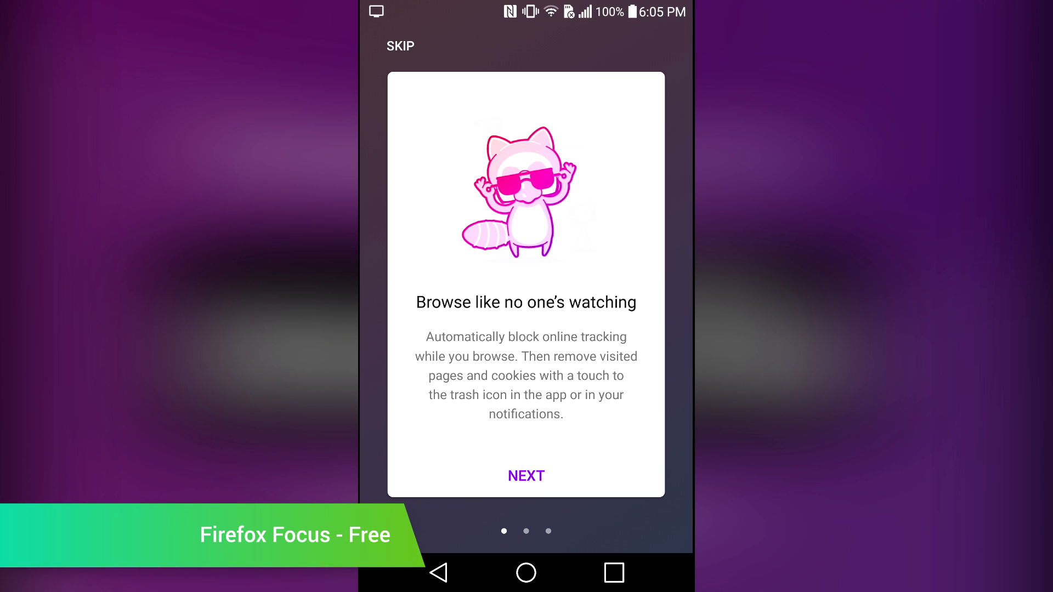
Step: Load androidauthority.com in Firefox Focus and scroll through its Latest News stories
left_click(527, 476)
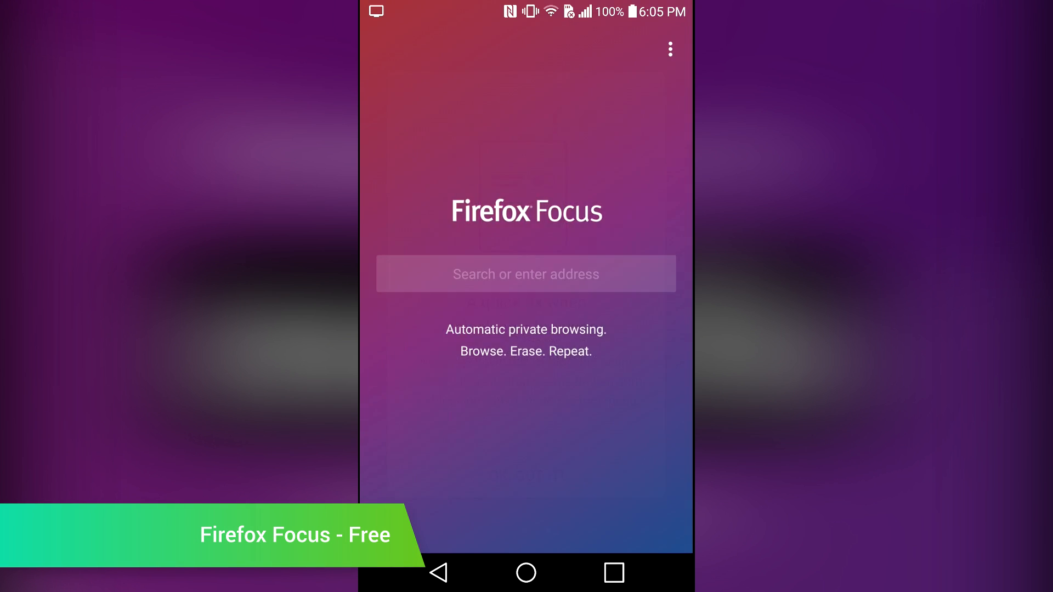
type("androidauthority")
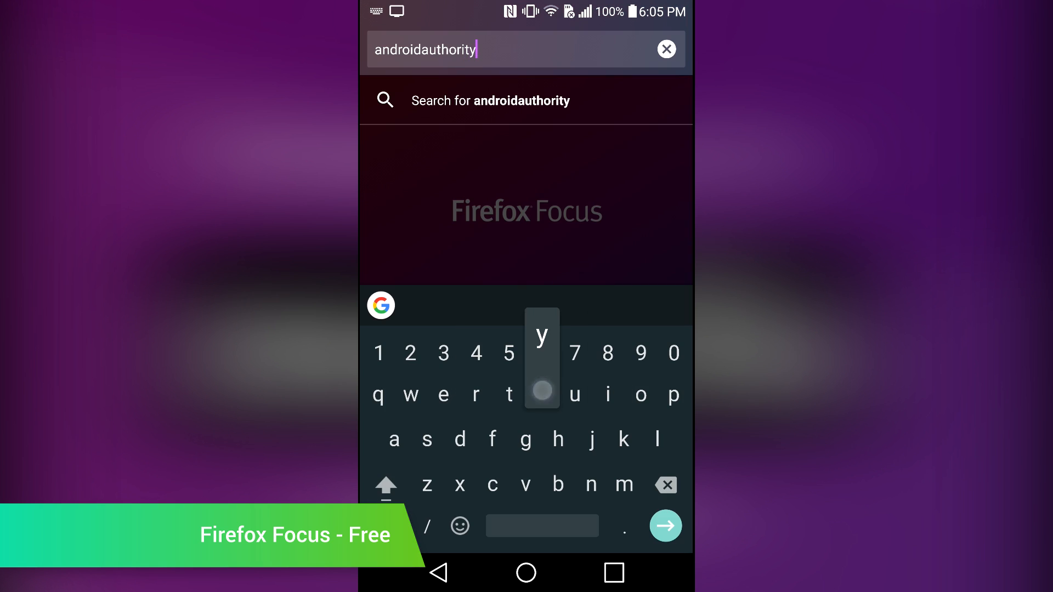
type(".com/")
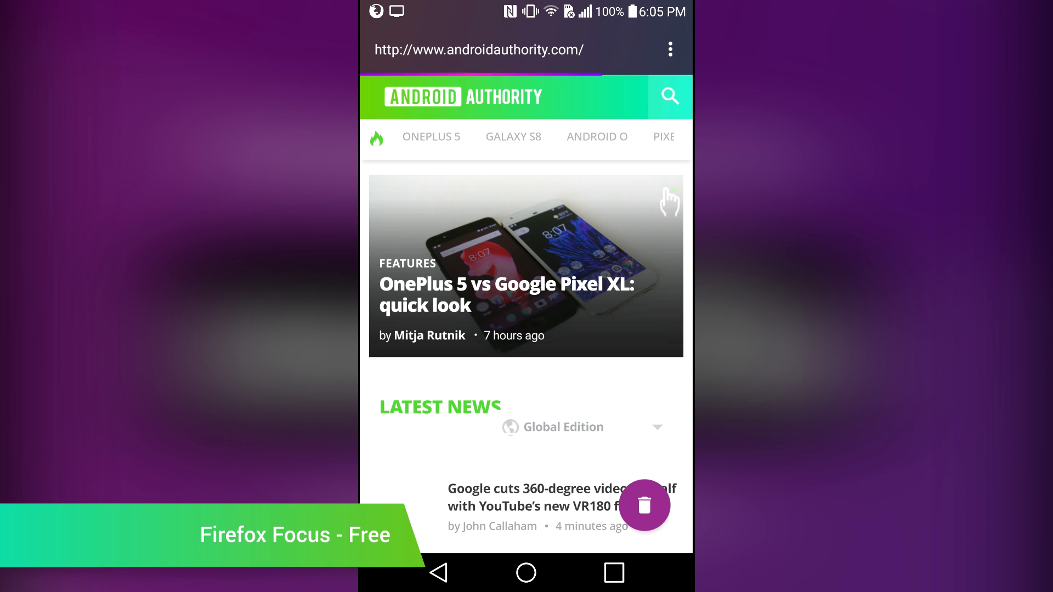
scroll("down", 3)
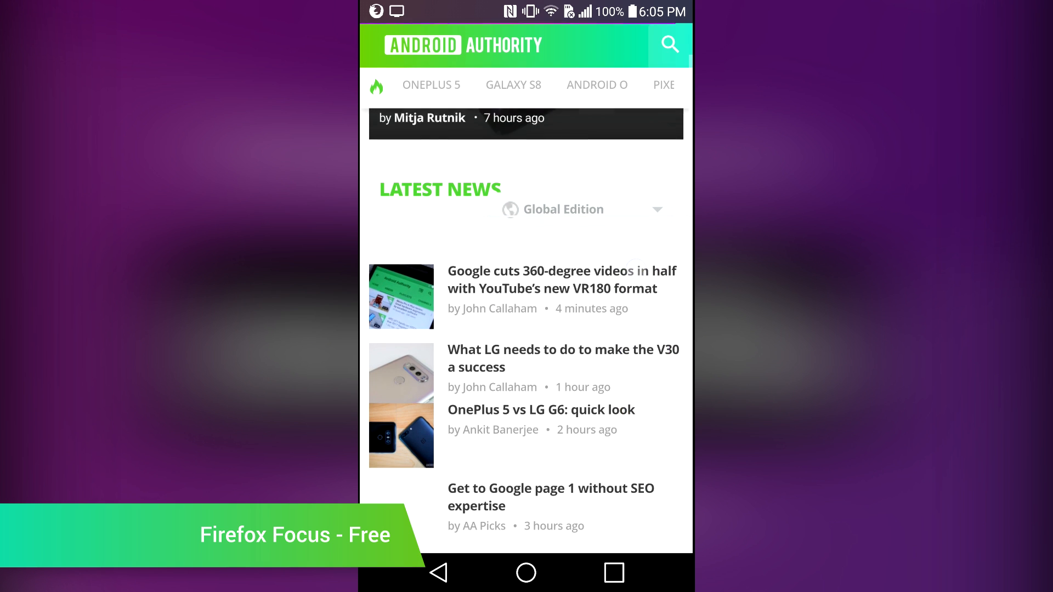
left_click(581, 209)
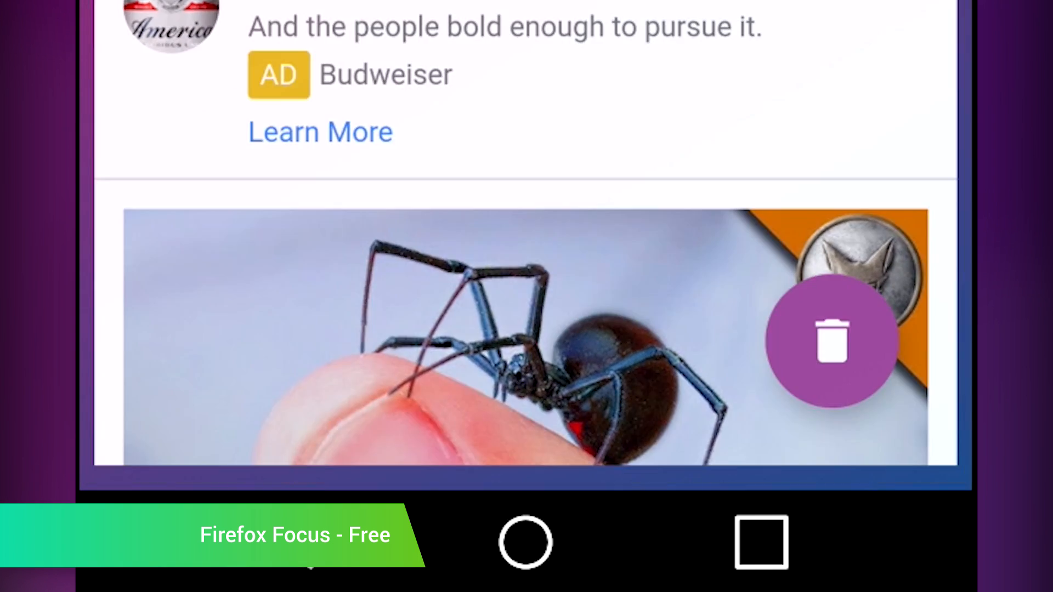
left_click(832, 343)
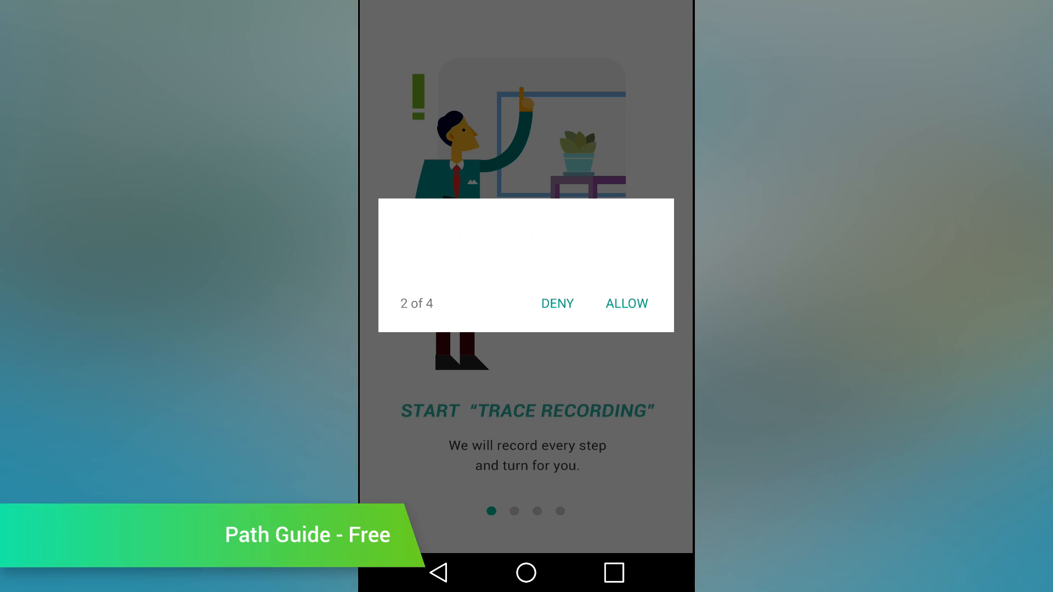
Step: Grant Path Guide's permissions, swipe past the intro, and reach the Trace Recording modes
left_click(625, 303)
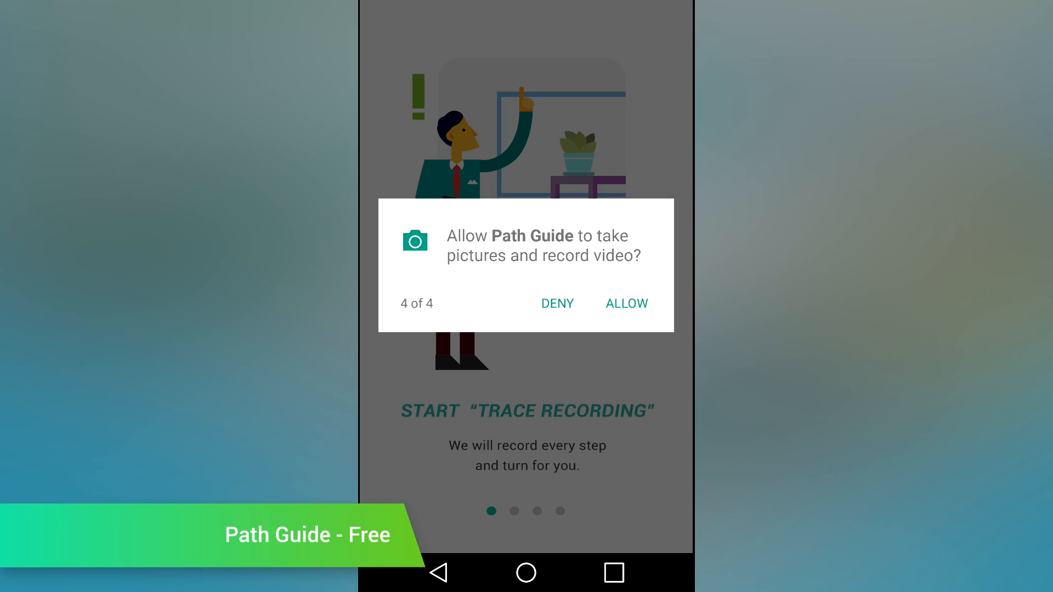
left_click(626, 302)
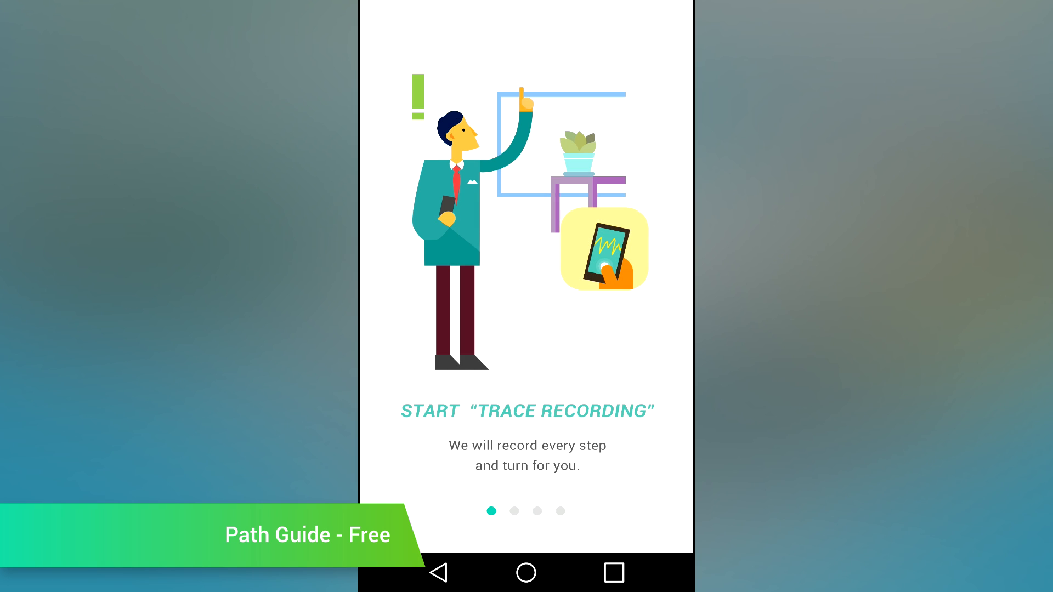
scroll("left", 3)
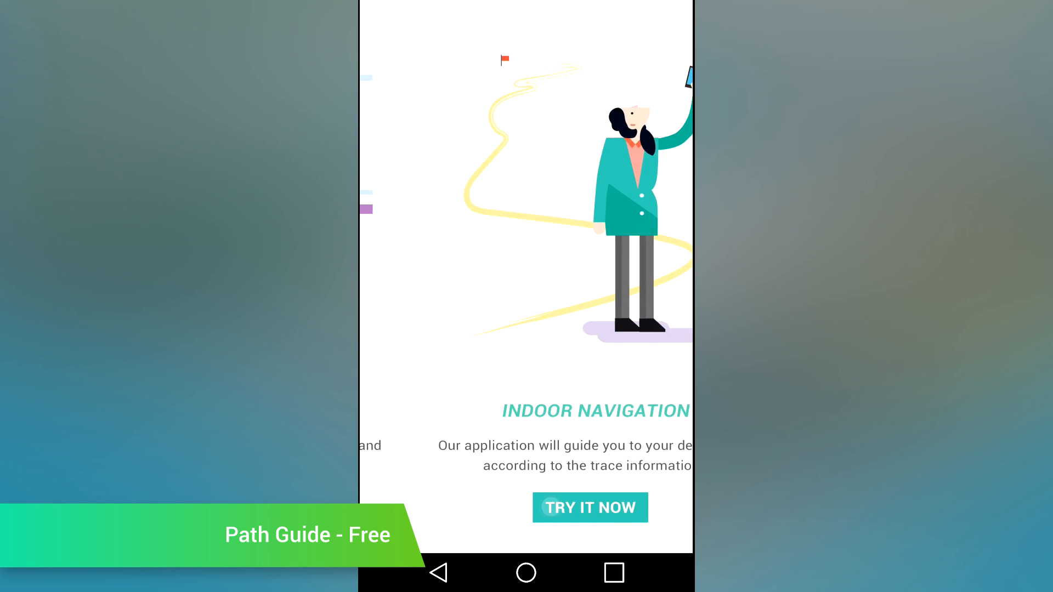
left_click(589, 507)
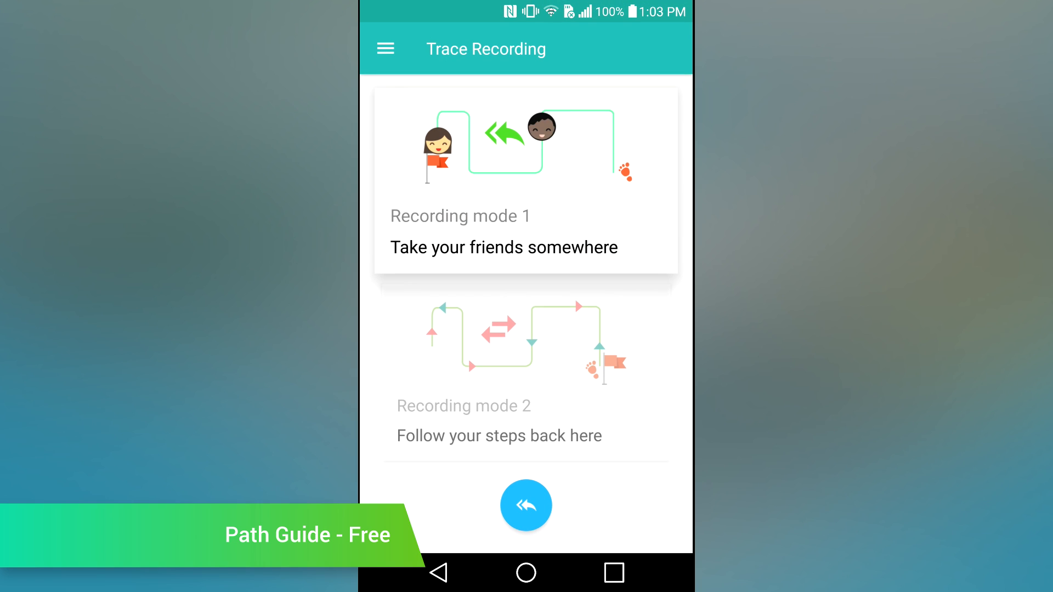
left_click(526, 504)
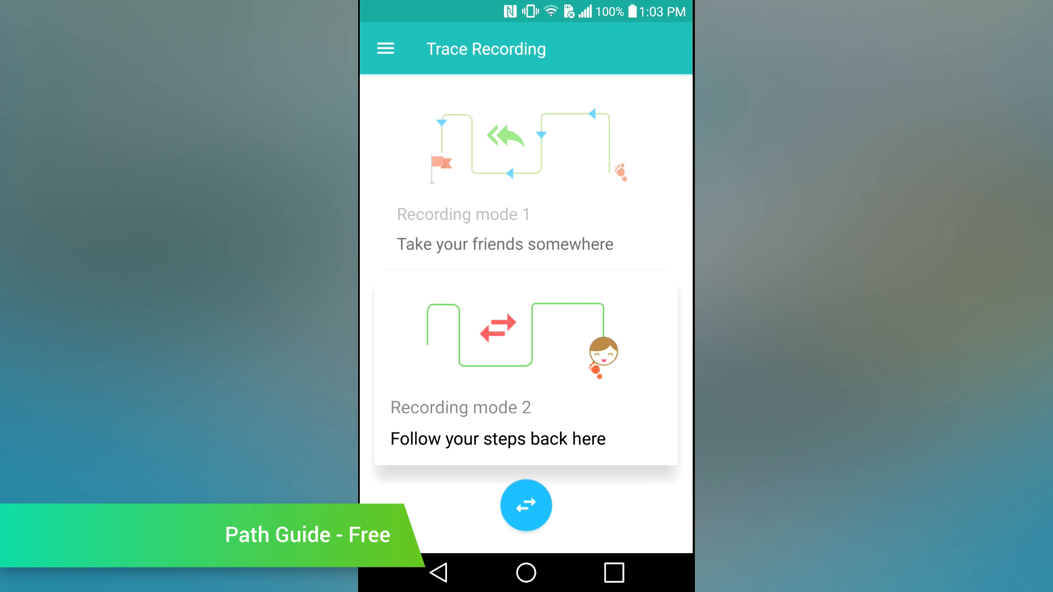
left_click(526, 505)
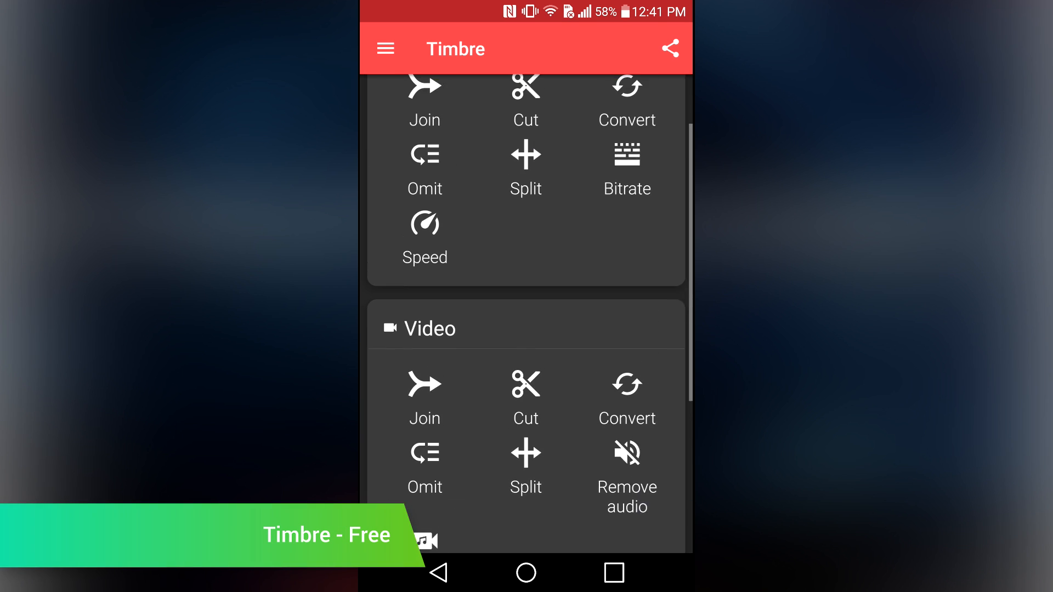
Step: Trim the 0:01–0:04 range from 20170527_123022.mp4 with Cut video and save
left_click(385, 48)
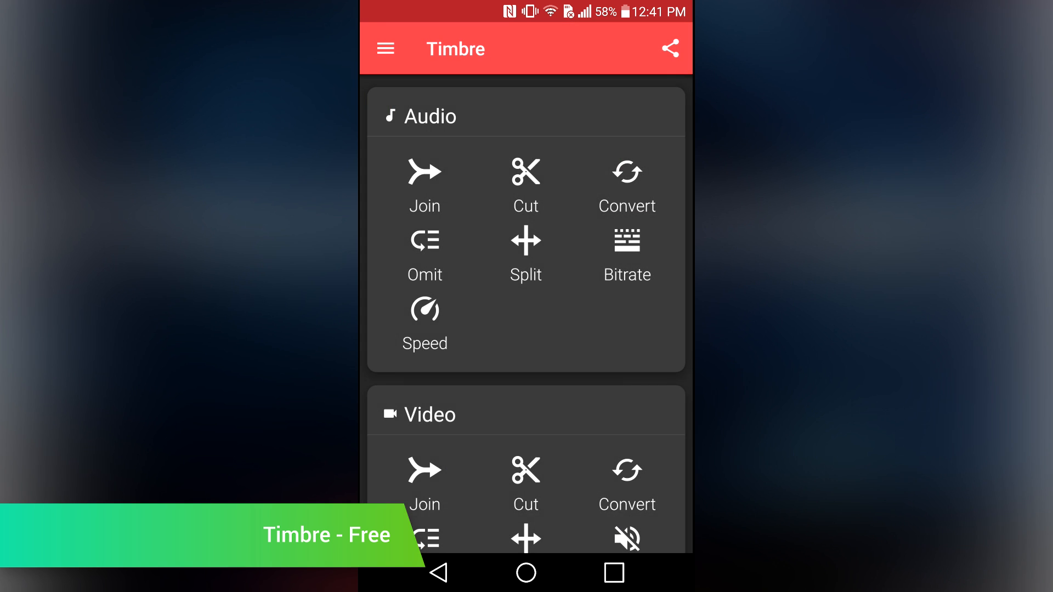
left_click(424, 484)
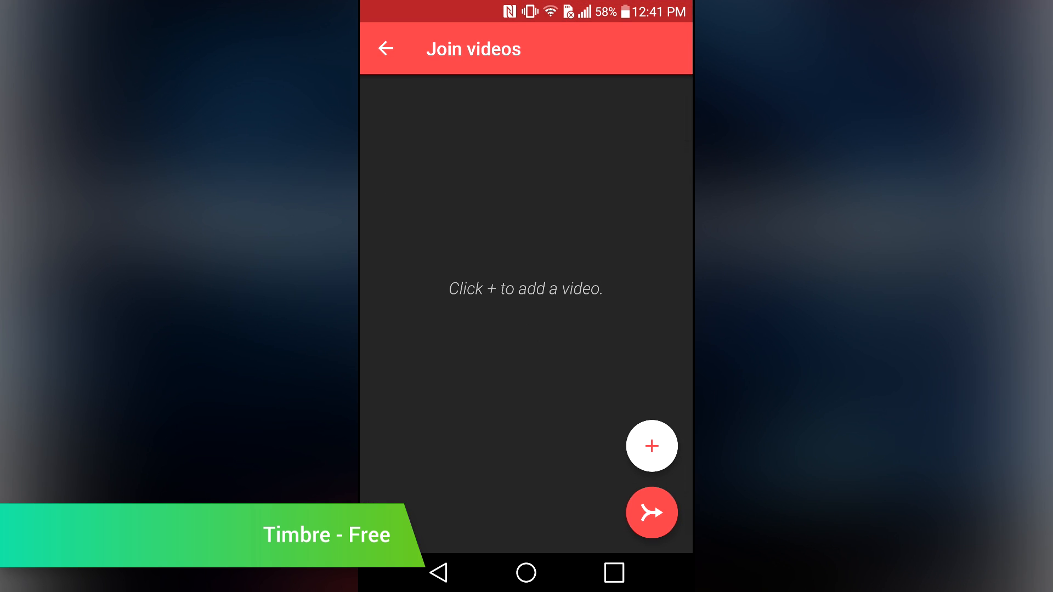
left_click(651, 446)
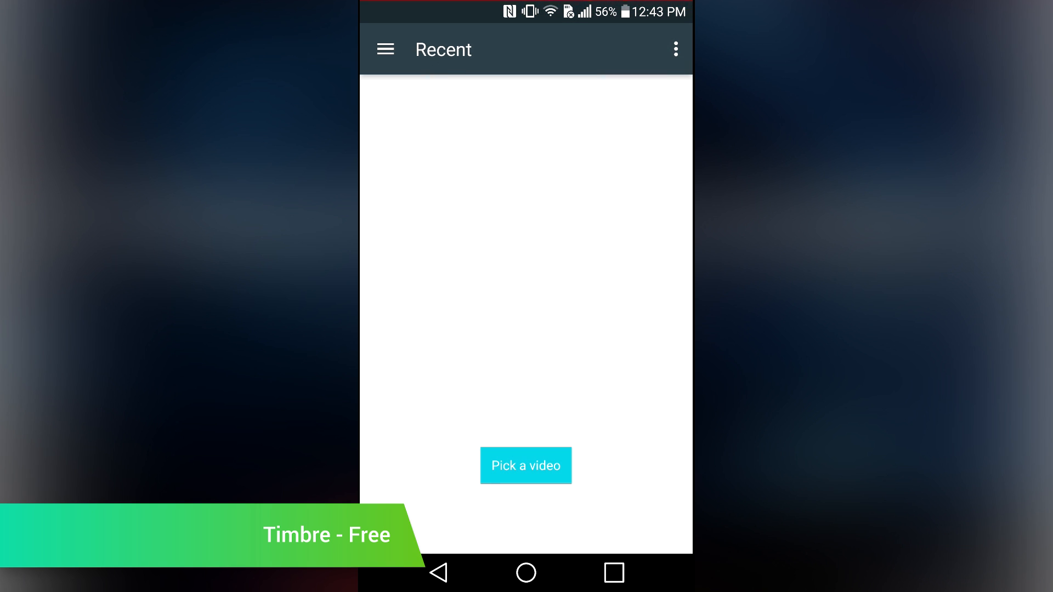
left_click(525, 465)
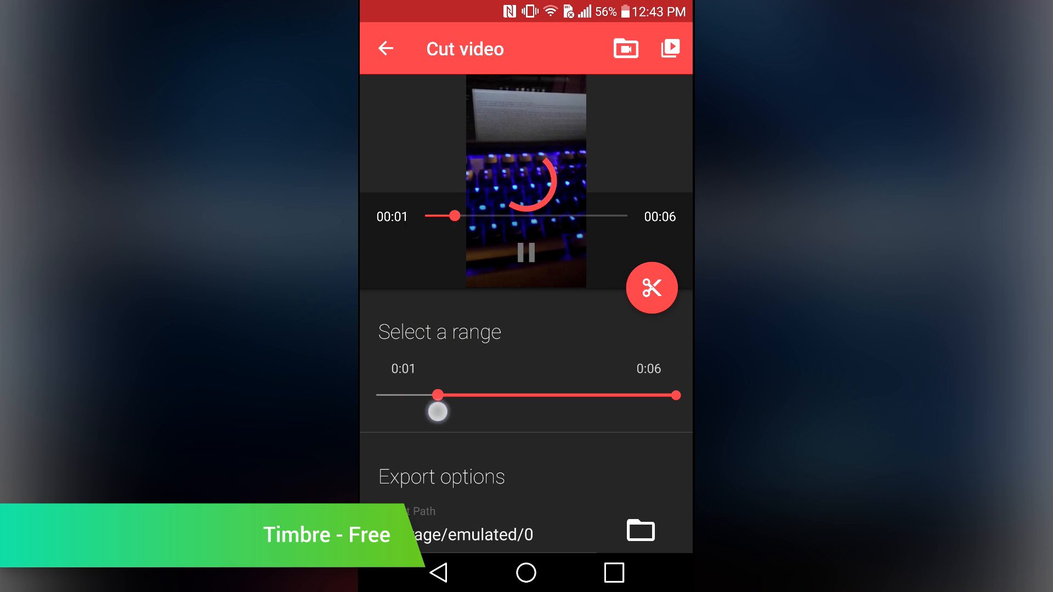
left_click_drag(437, 395, 578, 395)
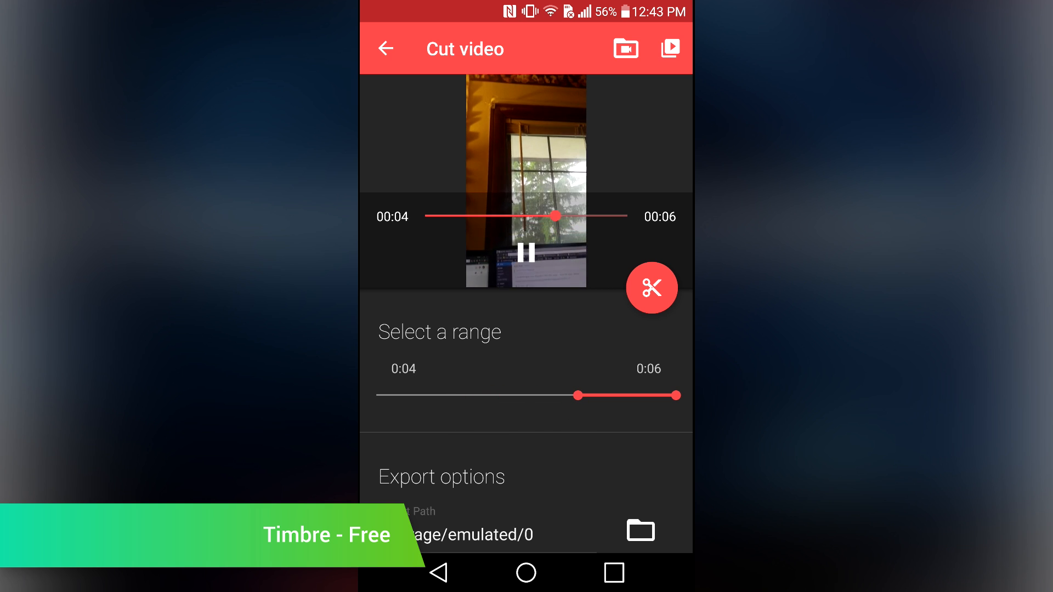
left_click(651, 287)
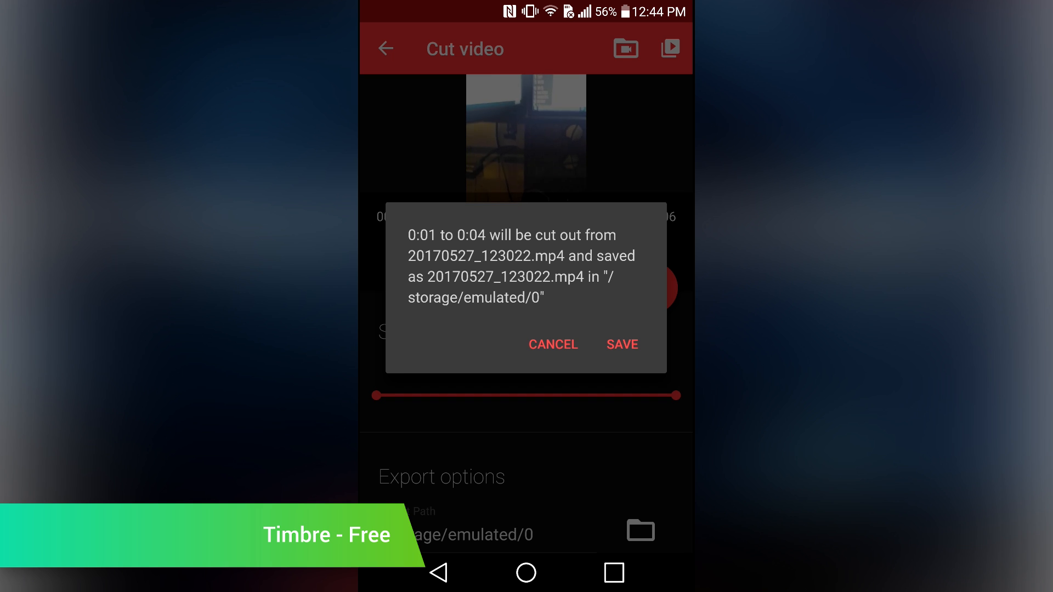
left_click(621, 344)
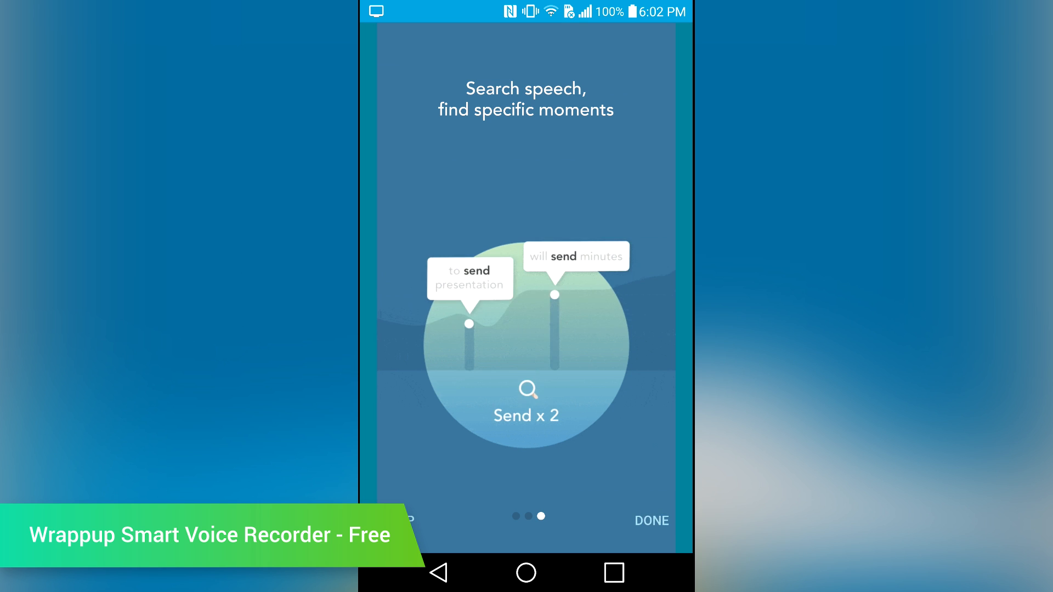
Step: Allow audio recording, highlight a moment as an Action, and start typing a note 'Tes'
left_click(649, 520)
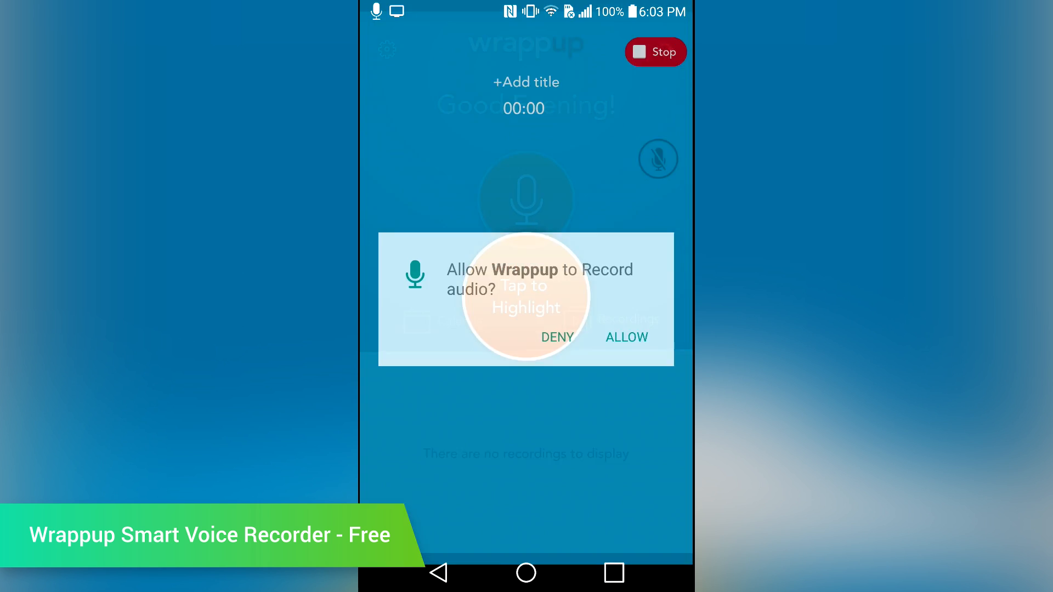
left_click(625, 338)
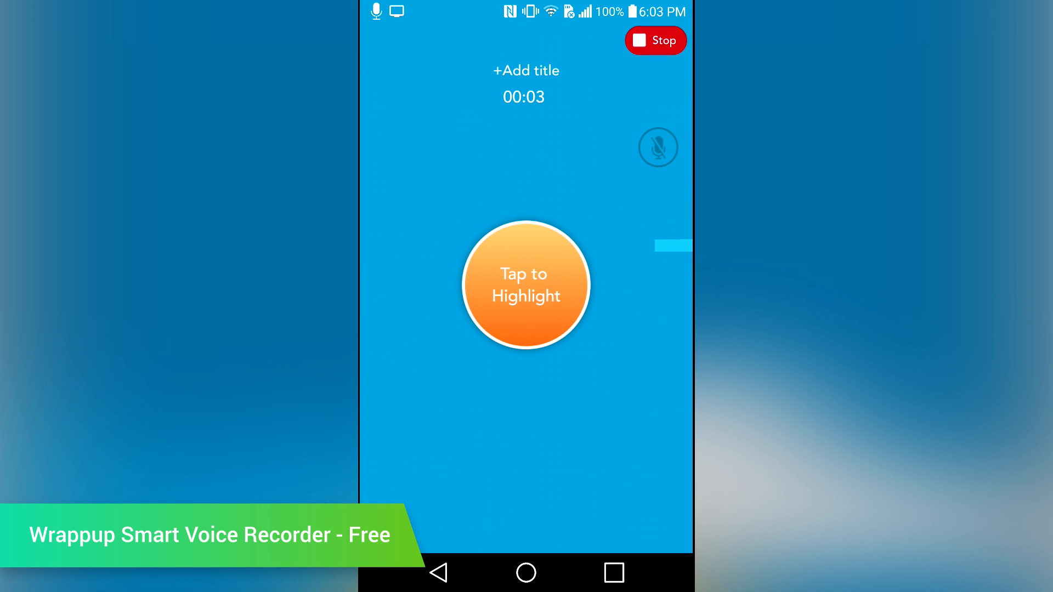
left_click(526, 285)
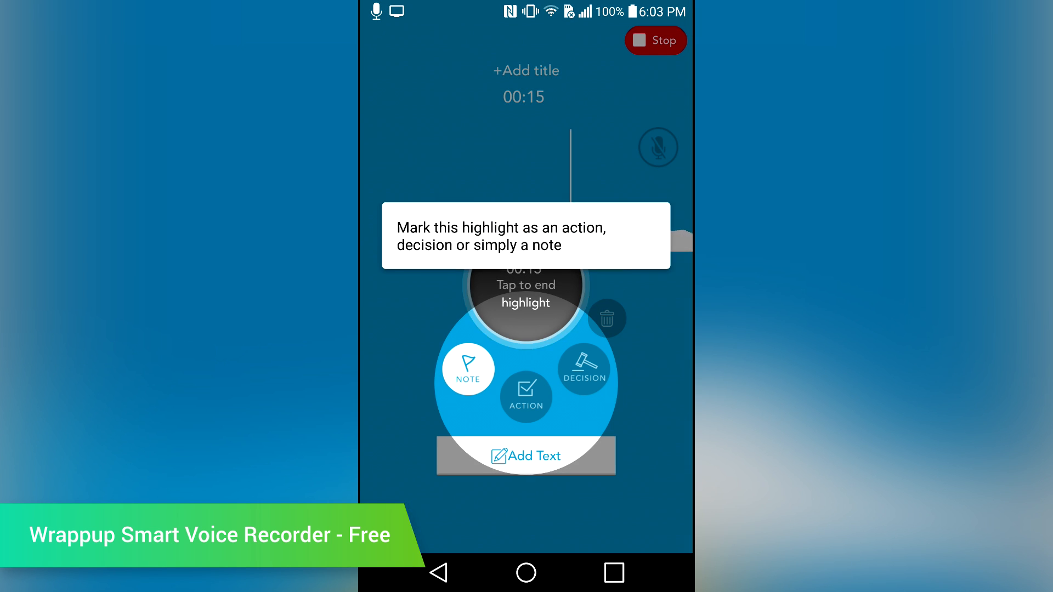
left_click(526, 396)
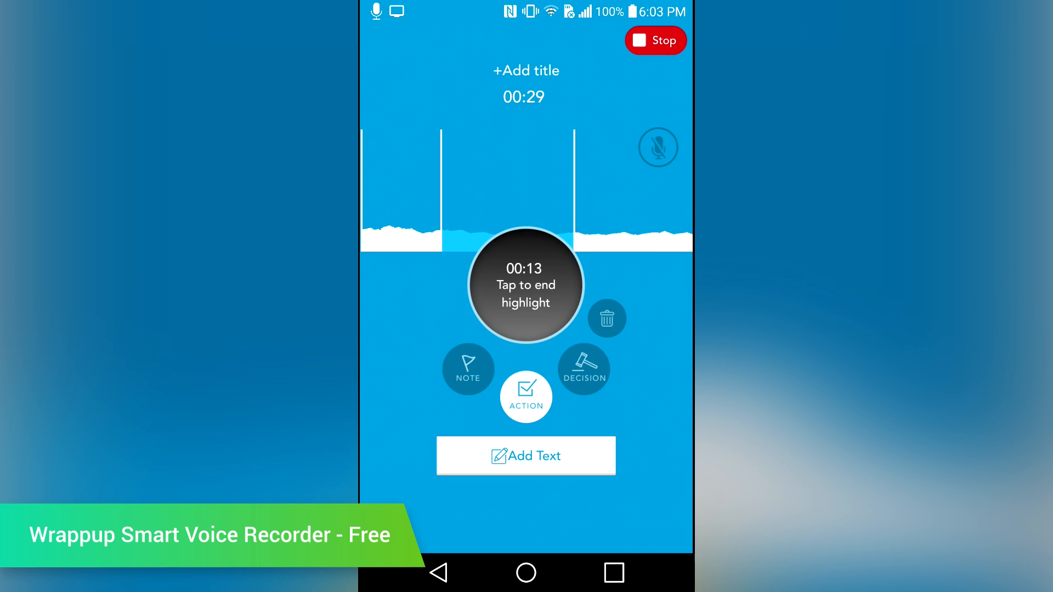
left_click(526, 455)
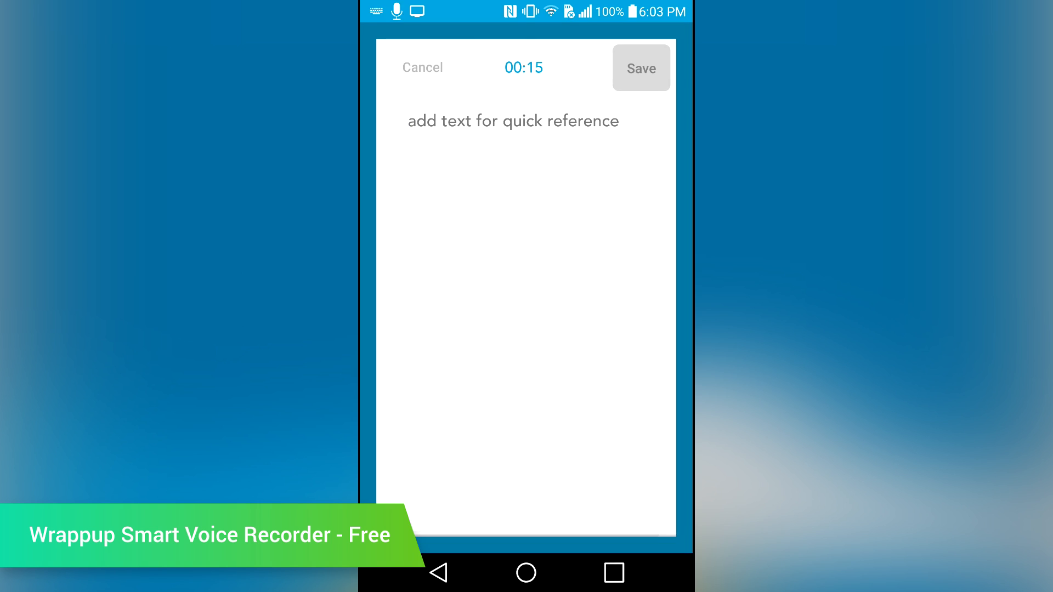
type("Tes")
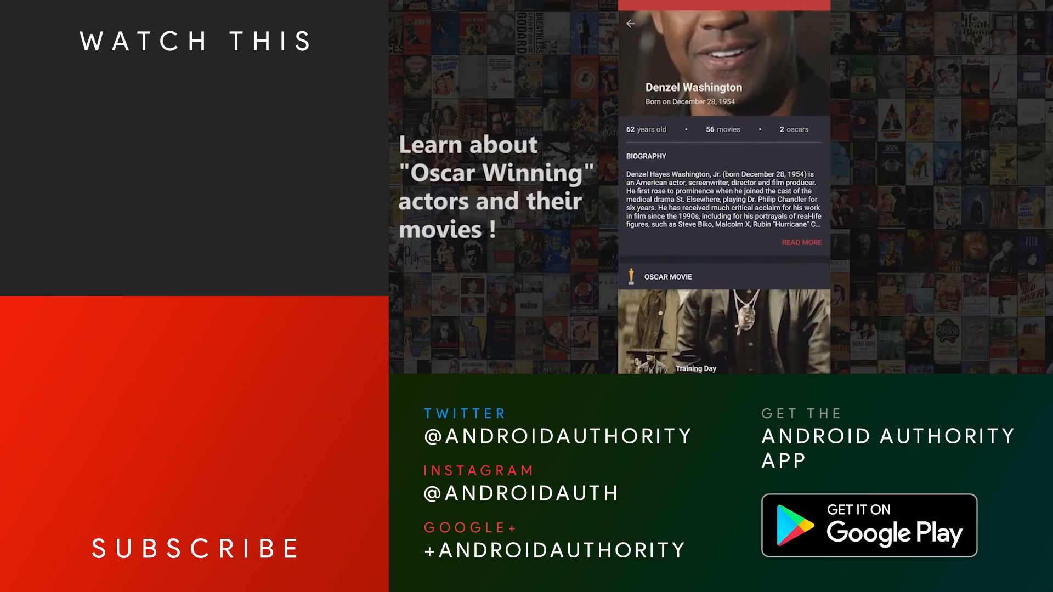
scroll("down", 3)
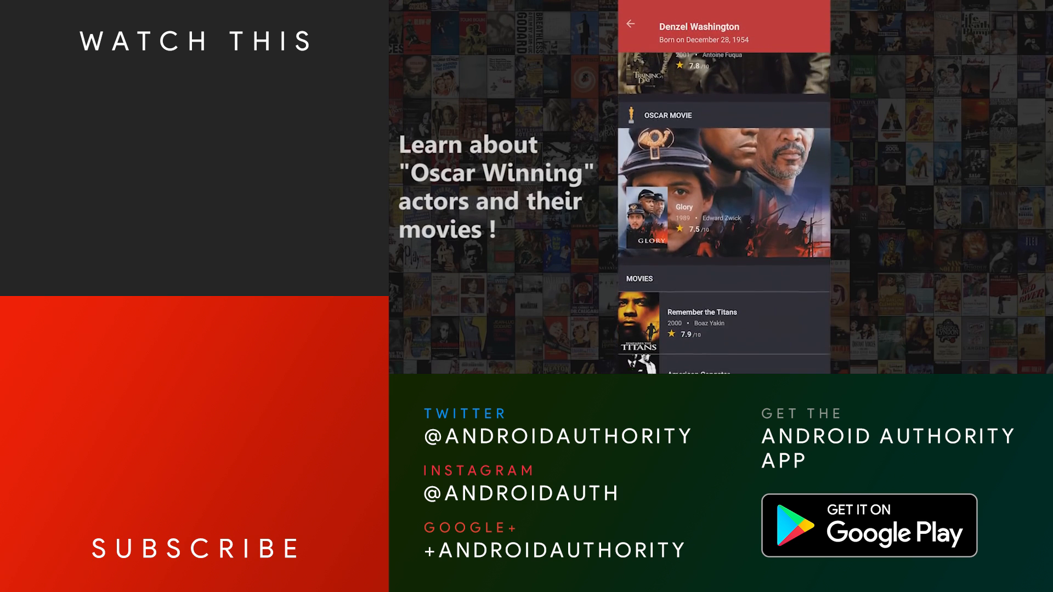
scroll("down", 3)
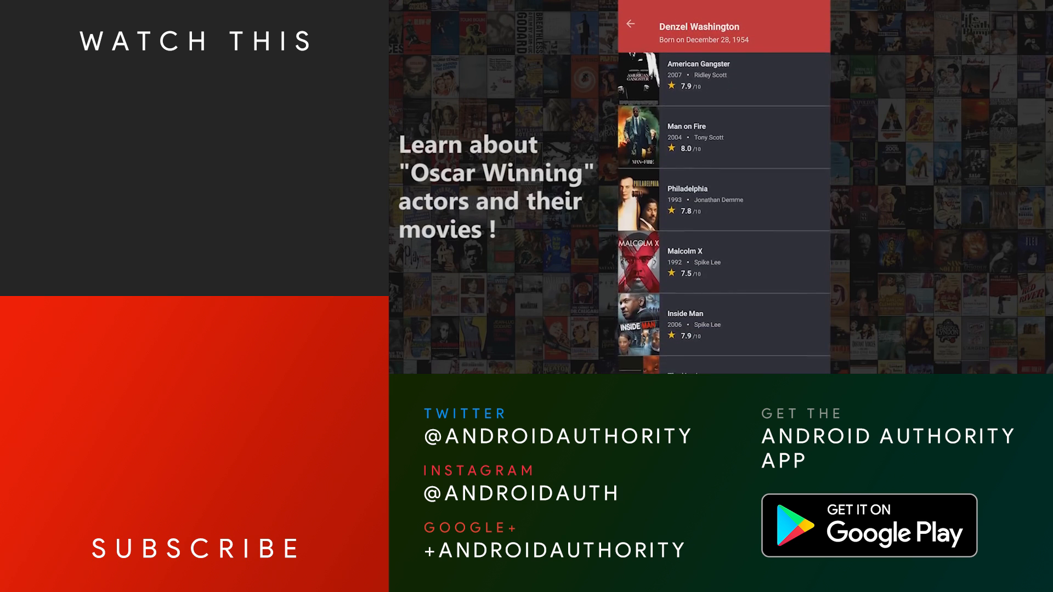
scroll("down", 3)
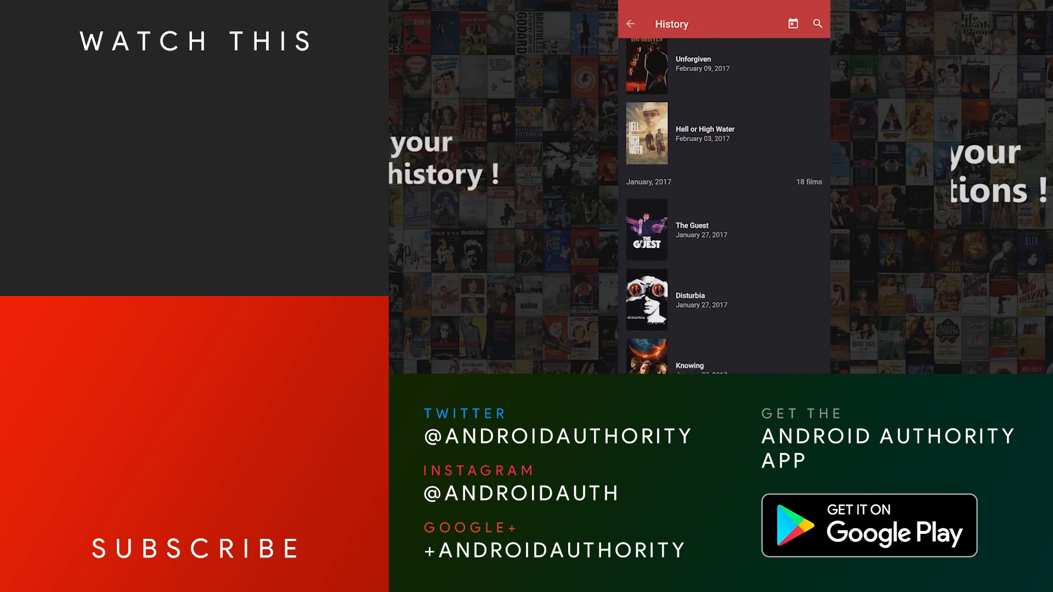
scroll("down", 3)
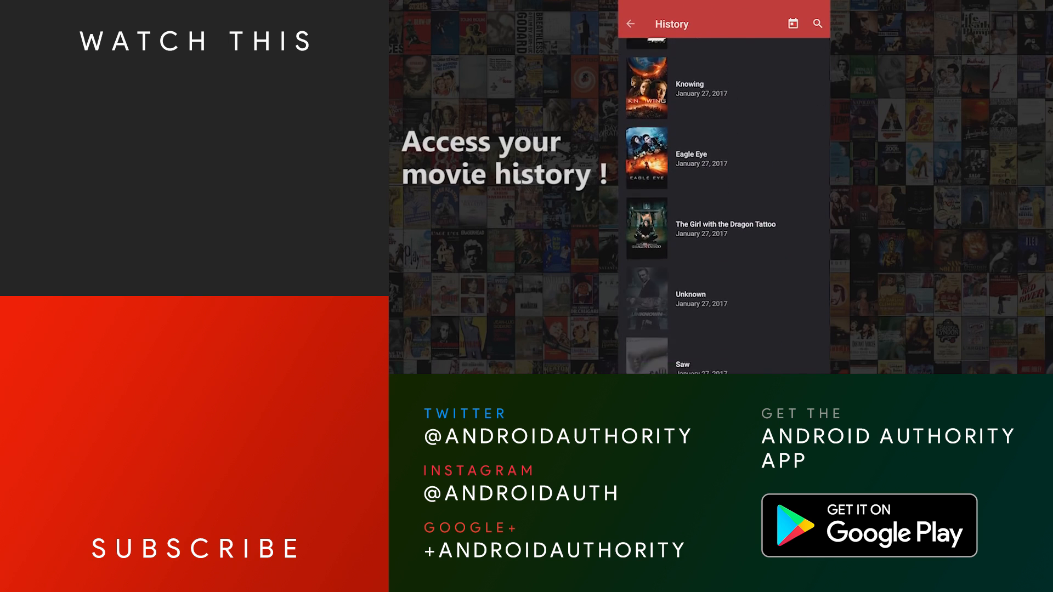